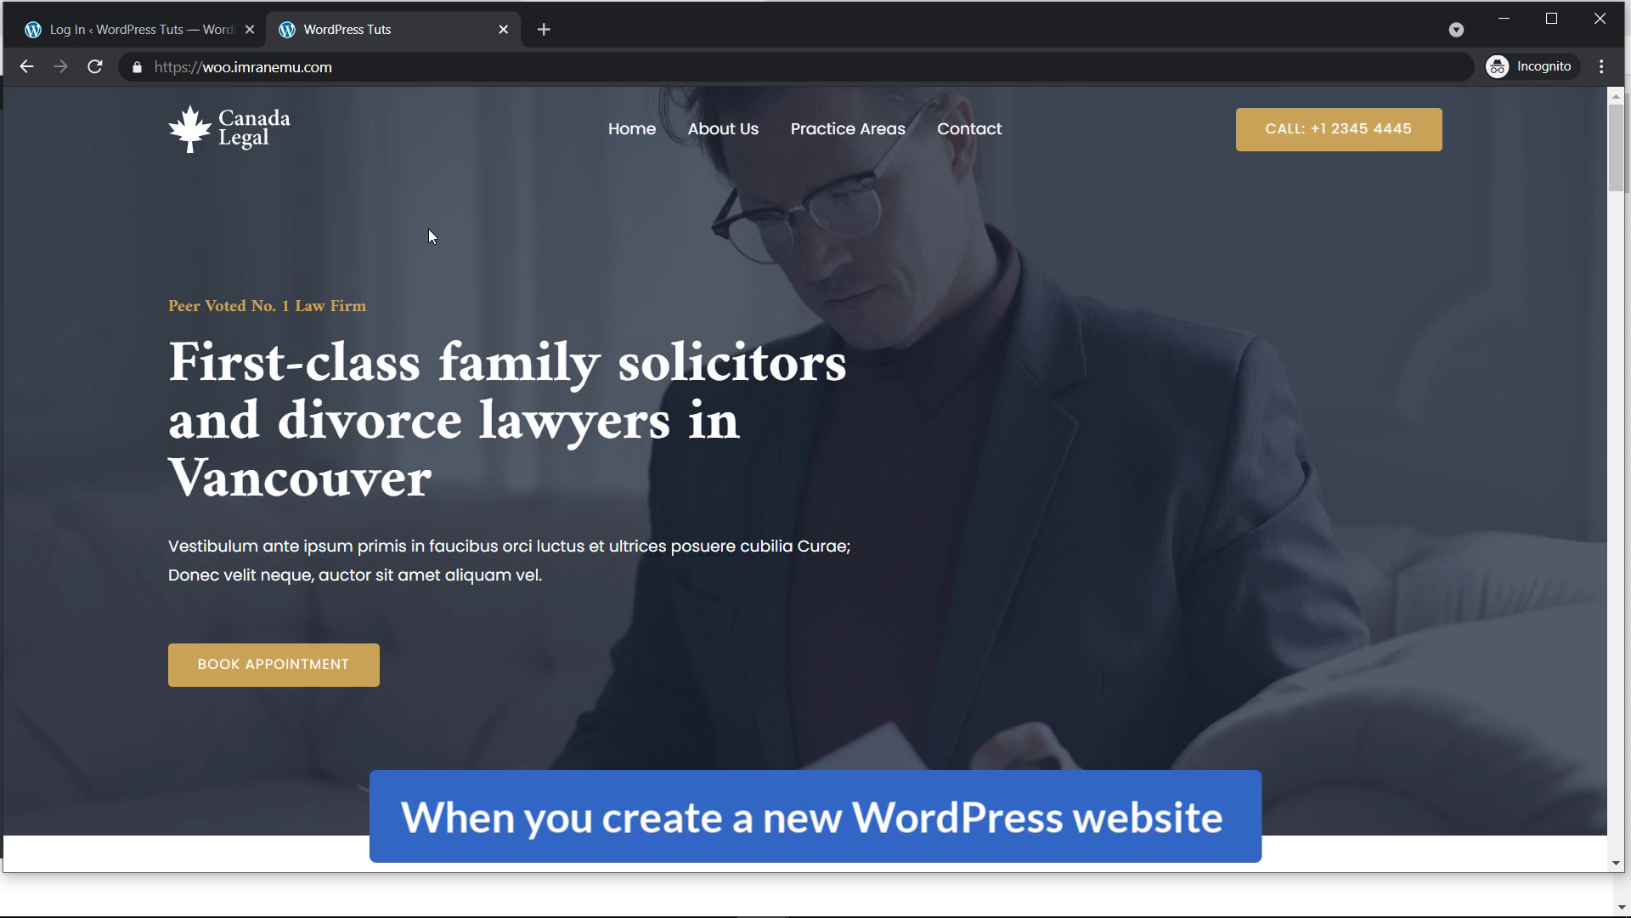
# Show the site's default wp-login.php login page in the incognito window.
pyautogui.click(136, 29)
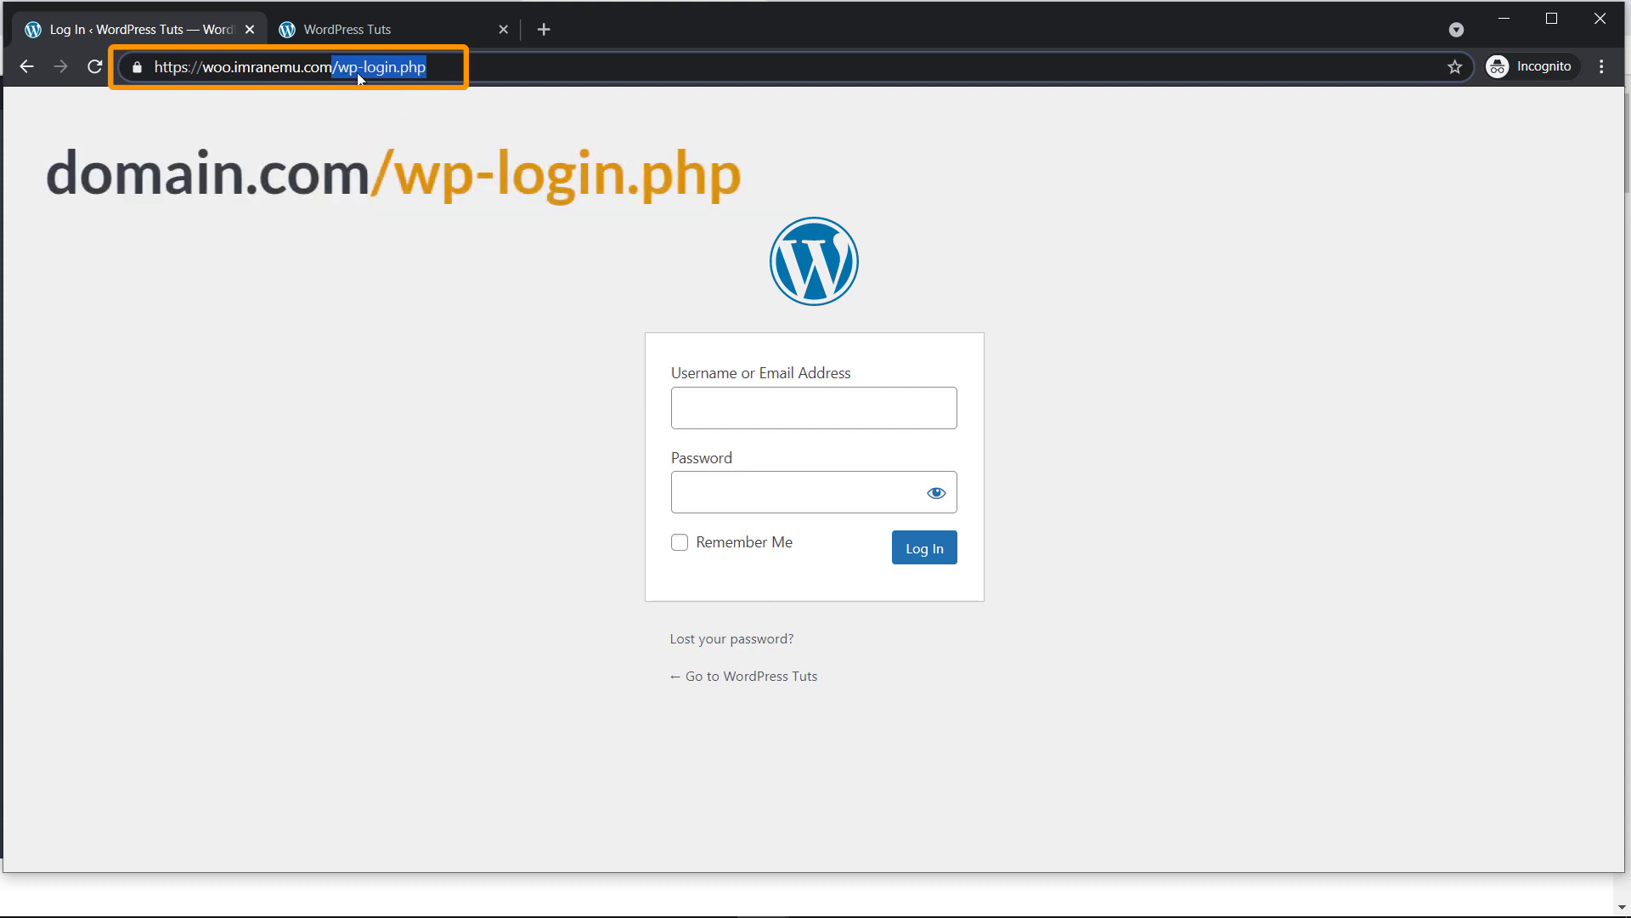
pyautogui.moveTo(452, 182)
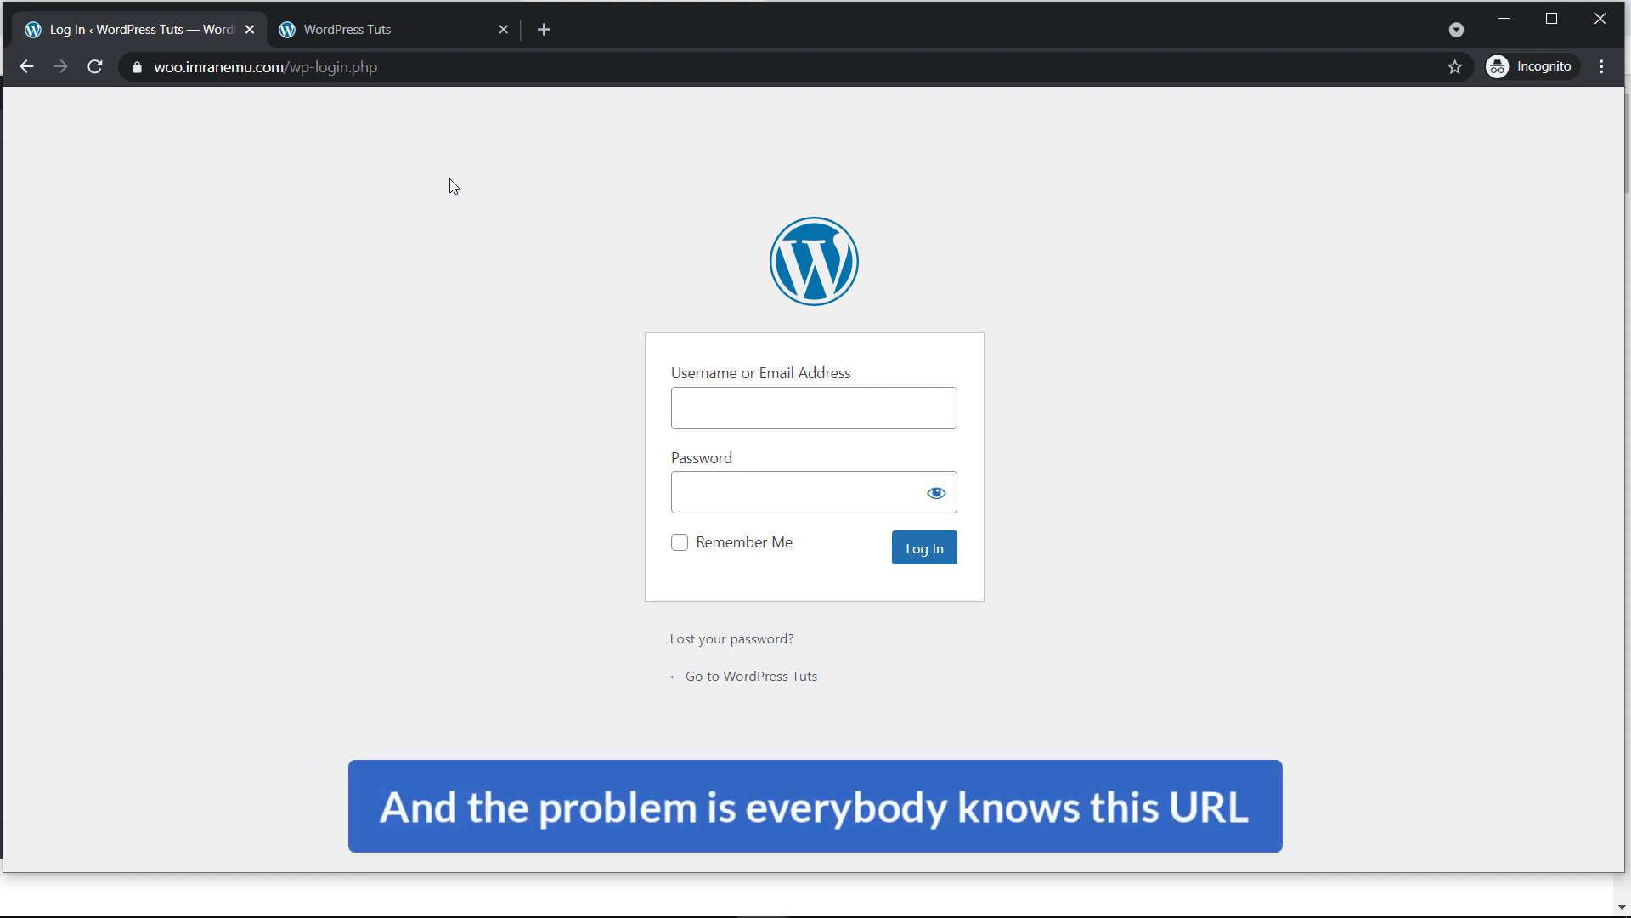
pyautogui.moveTo(328, 86)
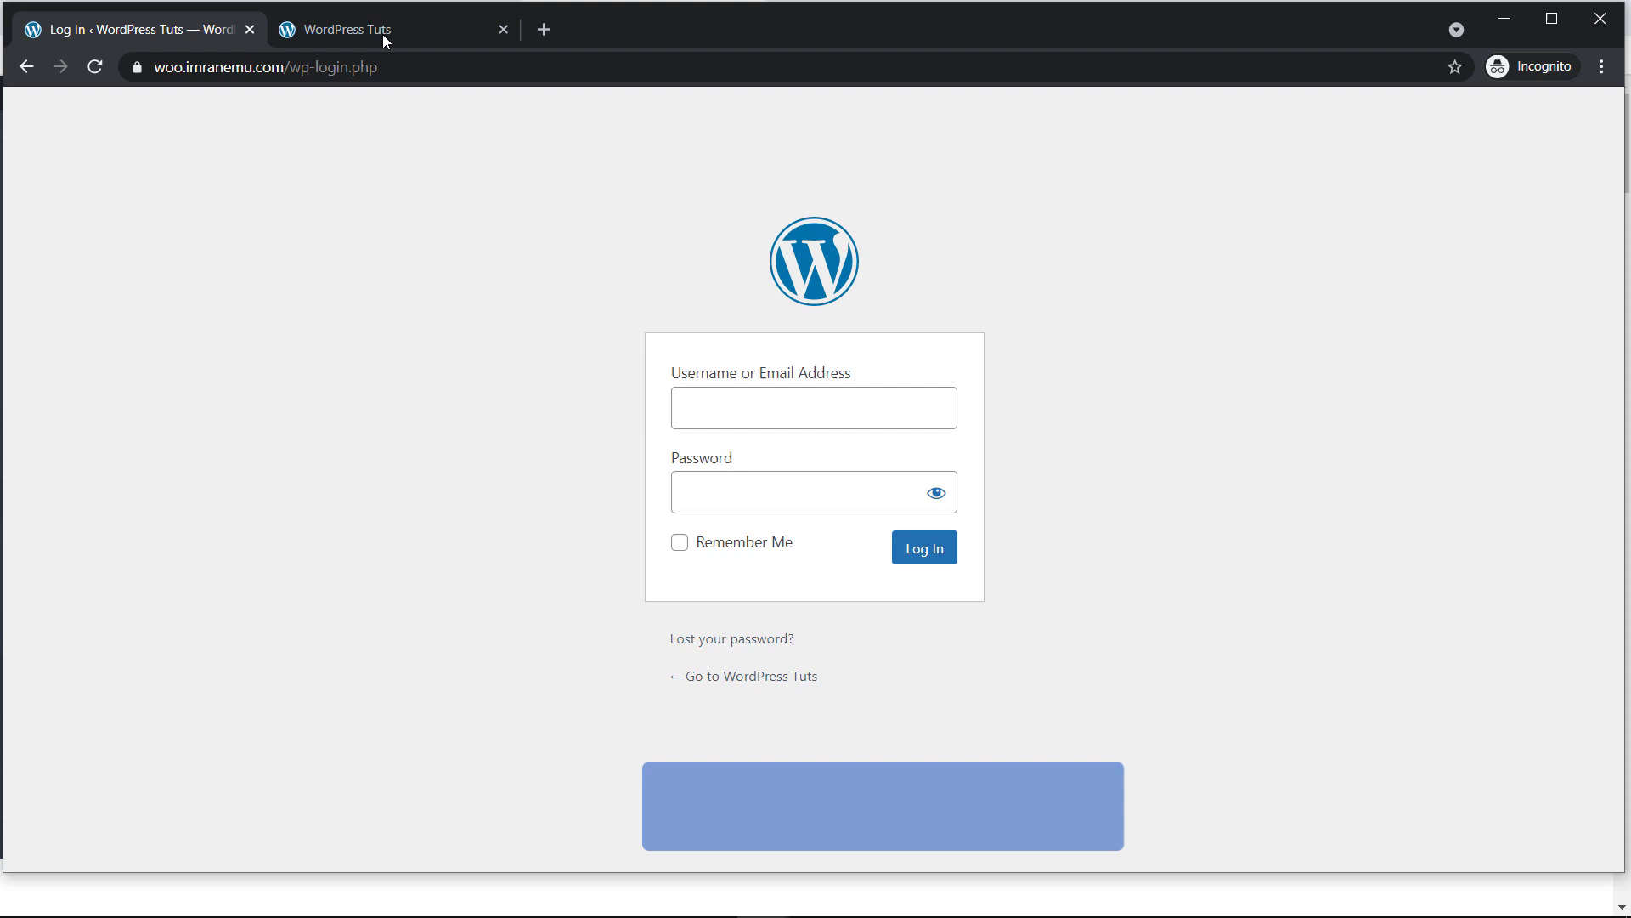
# Return to the homepage tab, then to the regular window's WordPress Dashboard.
pyautogui.click(349, 29)
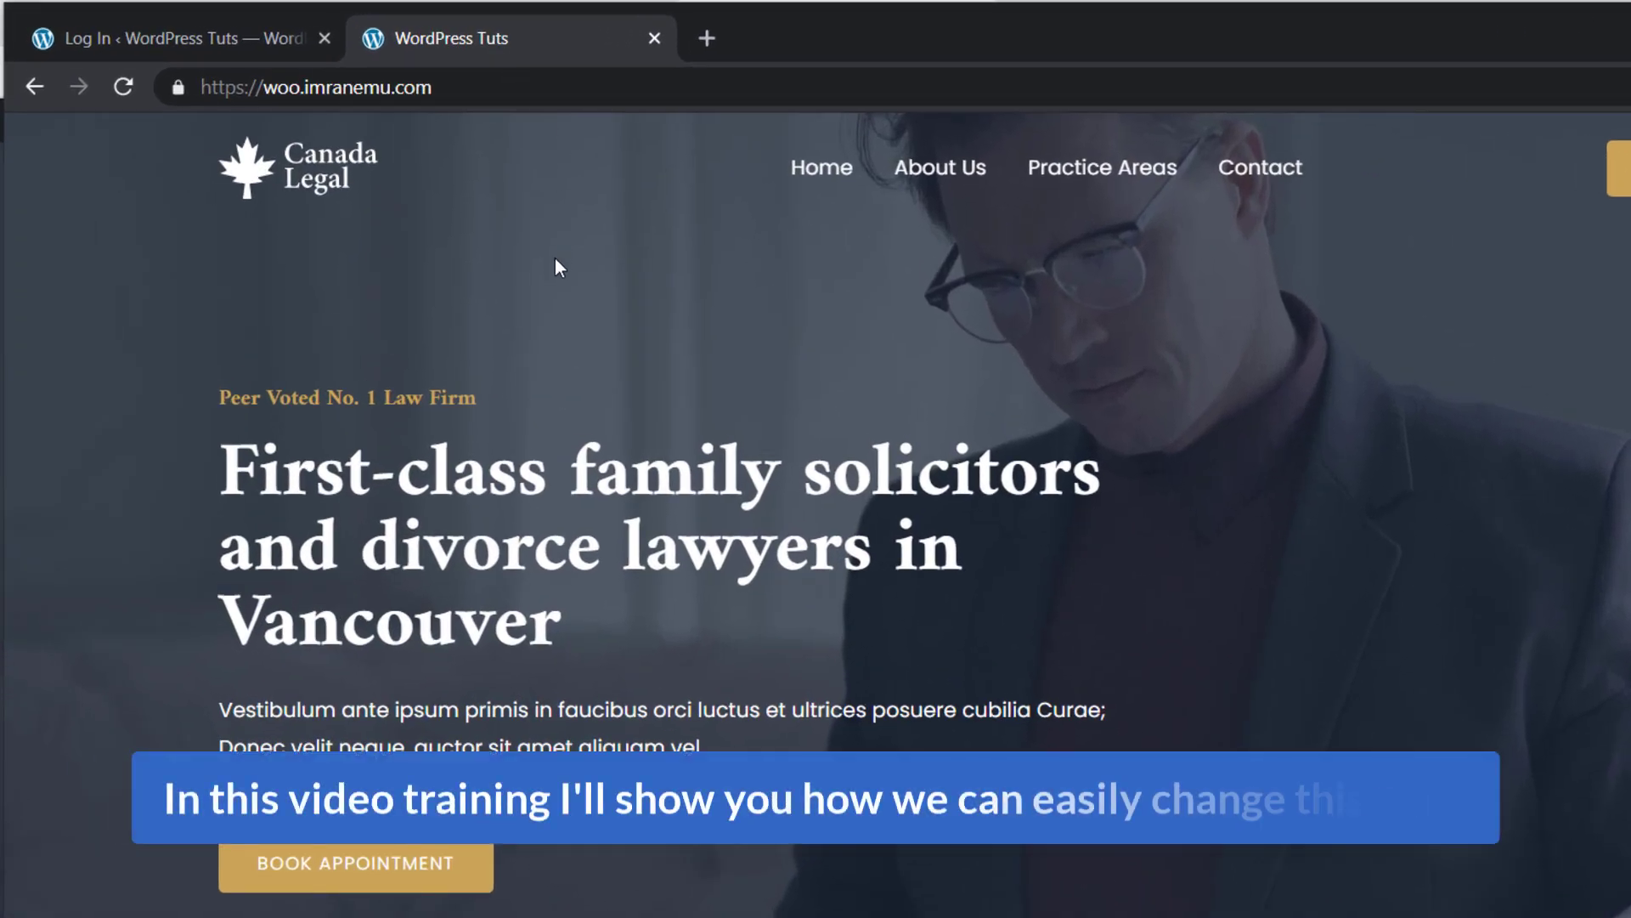
pyautogui.click(177, 39)
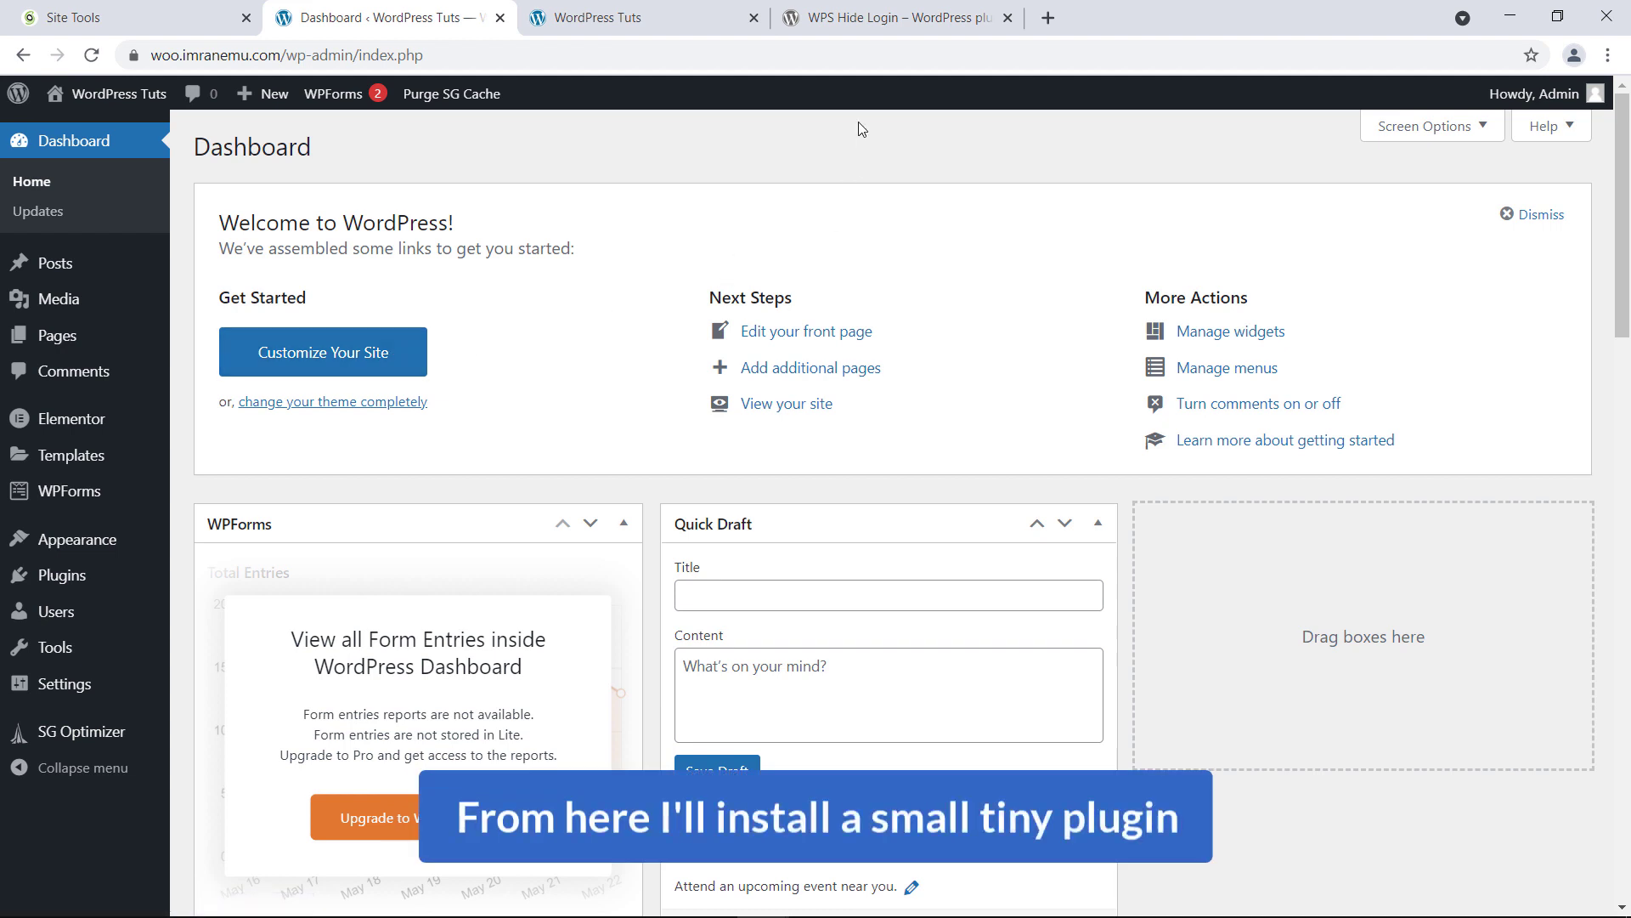
pyautogui.click(896, 17)
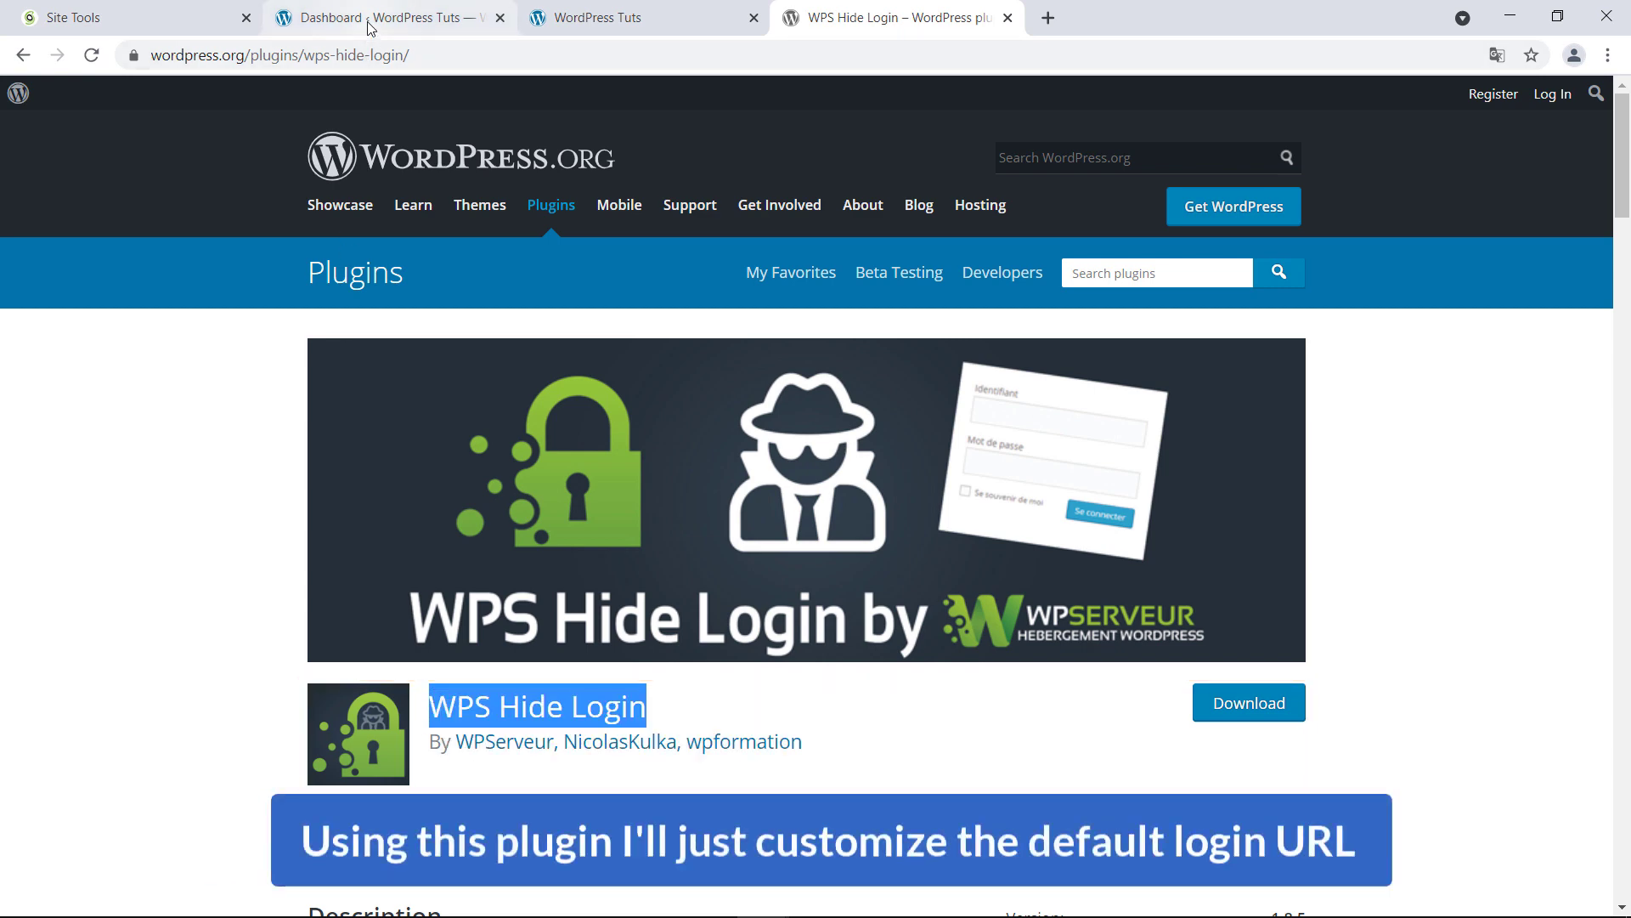
pyautogui.click(385, 17)
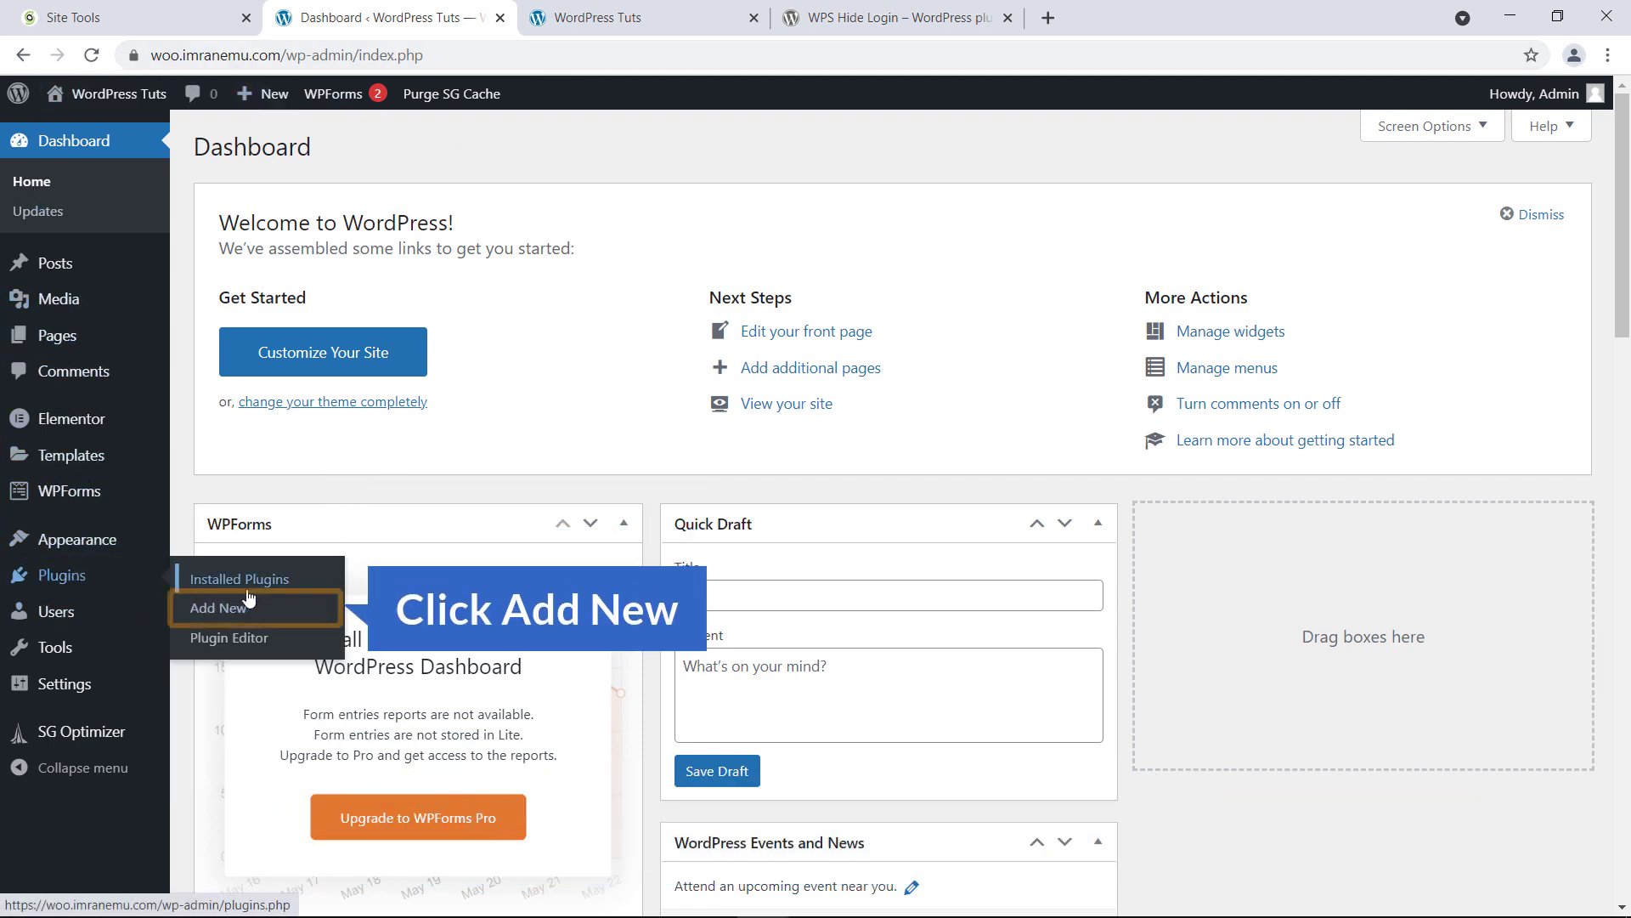
# Search the Add New plugin directory for WPS Hide Login.
pyautogui.click(216, 608)
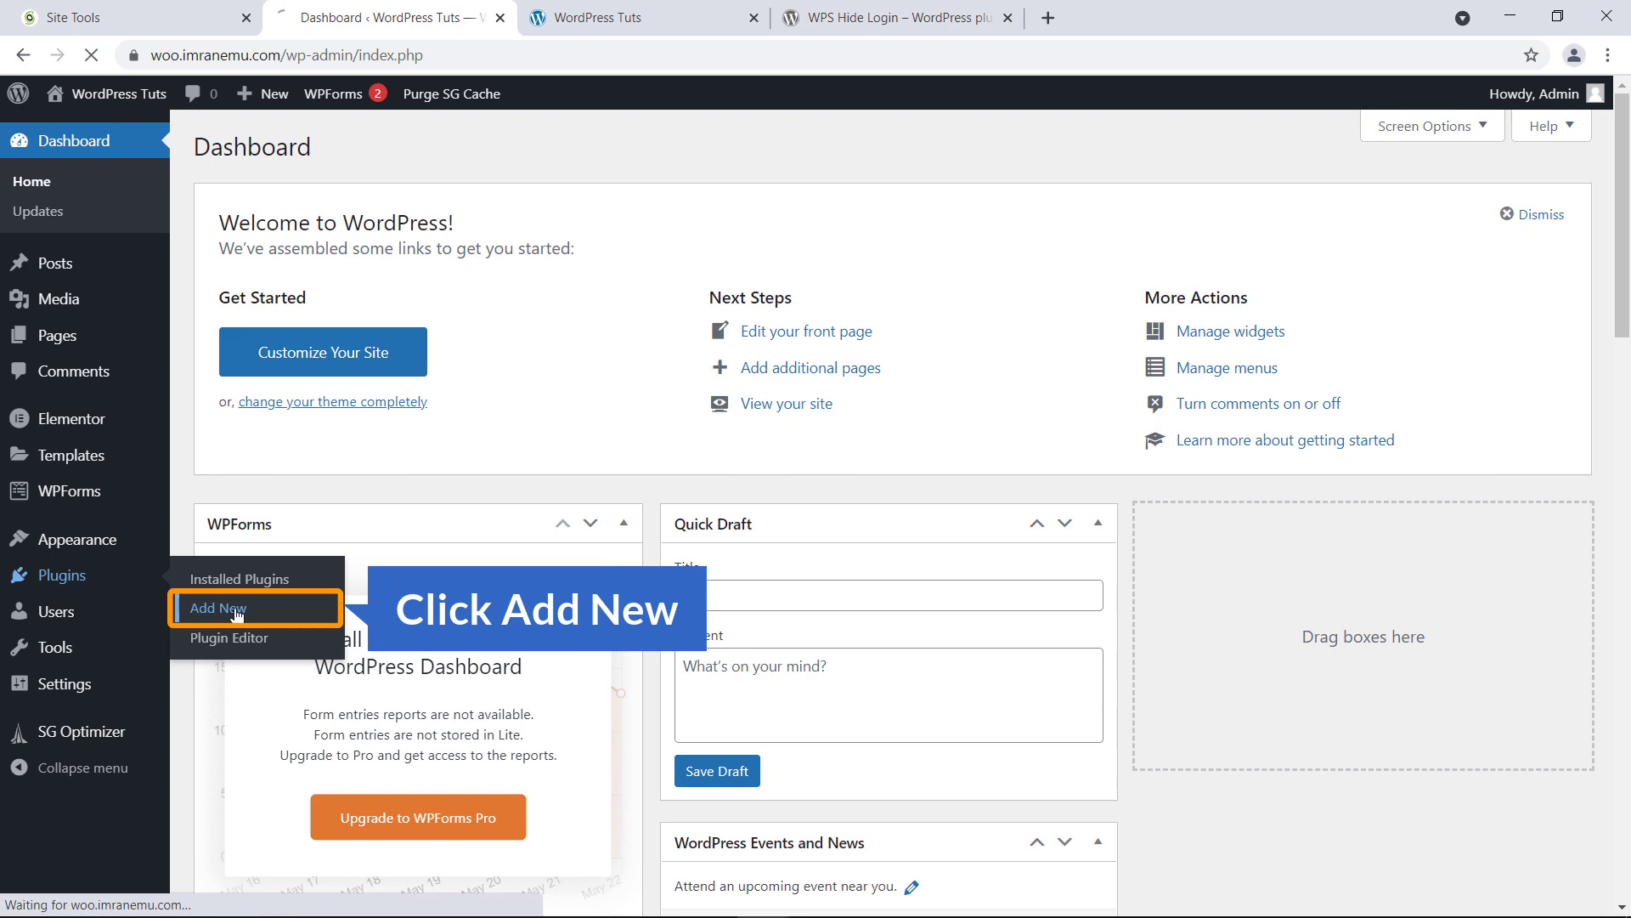
pyautogui.click(217, 609)
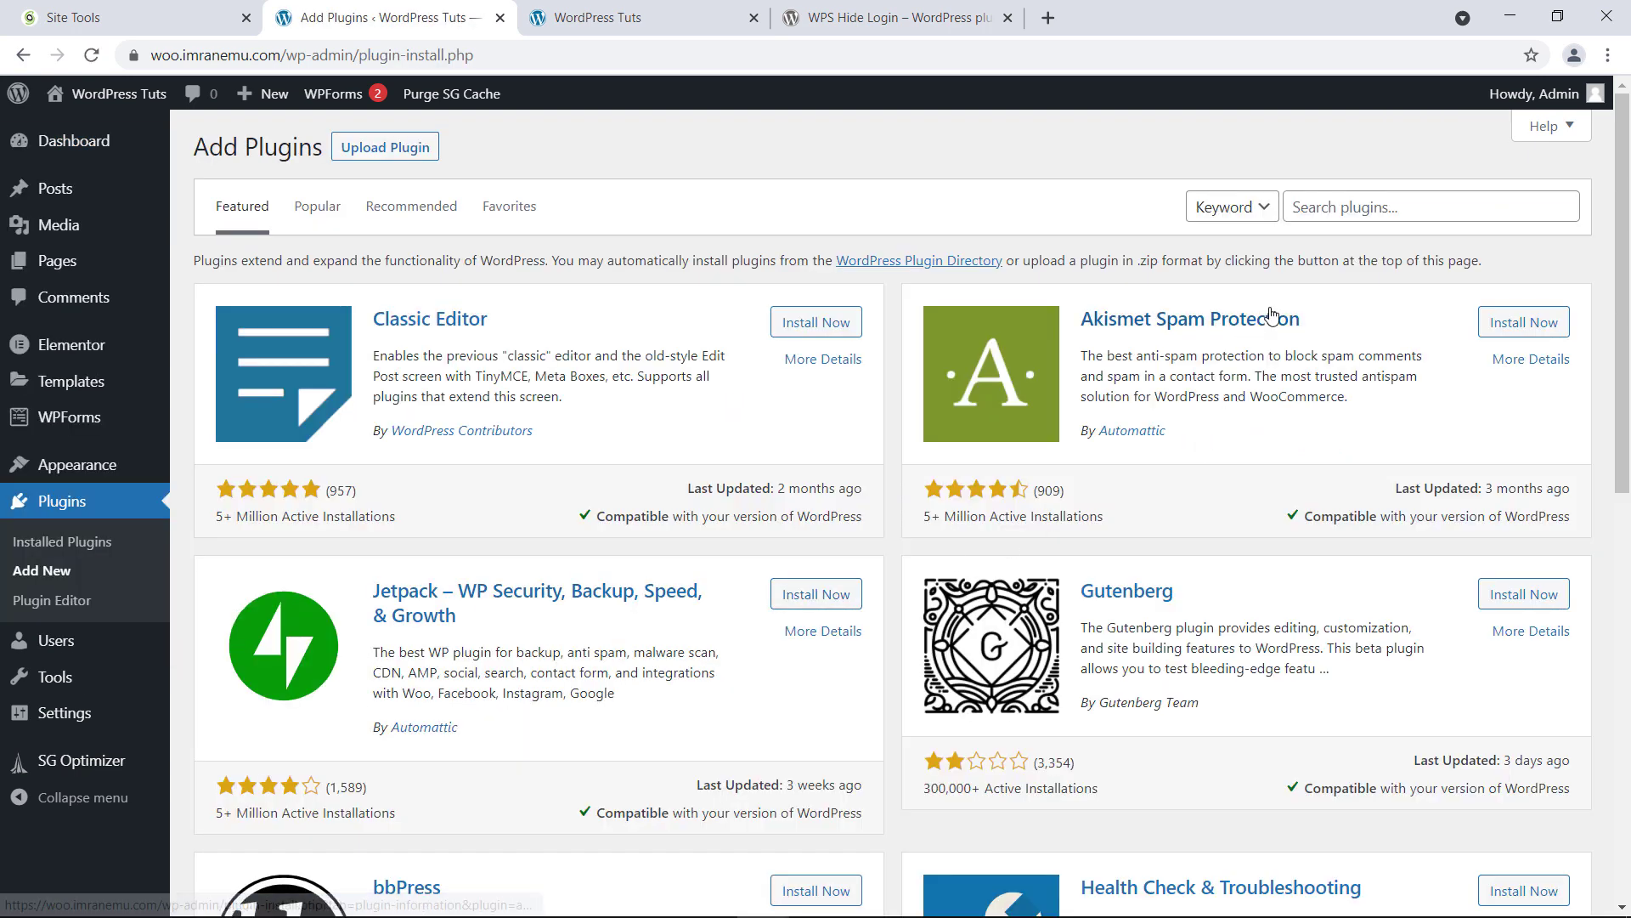
pyautogui.click(1431, 206)
pyautogui.write('WPS Hide Login')
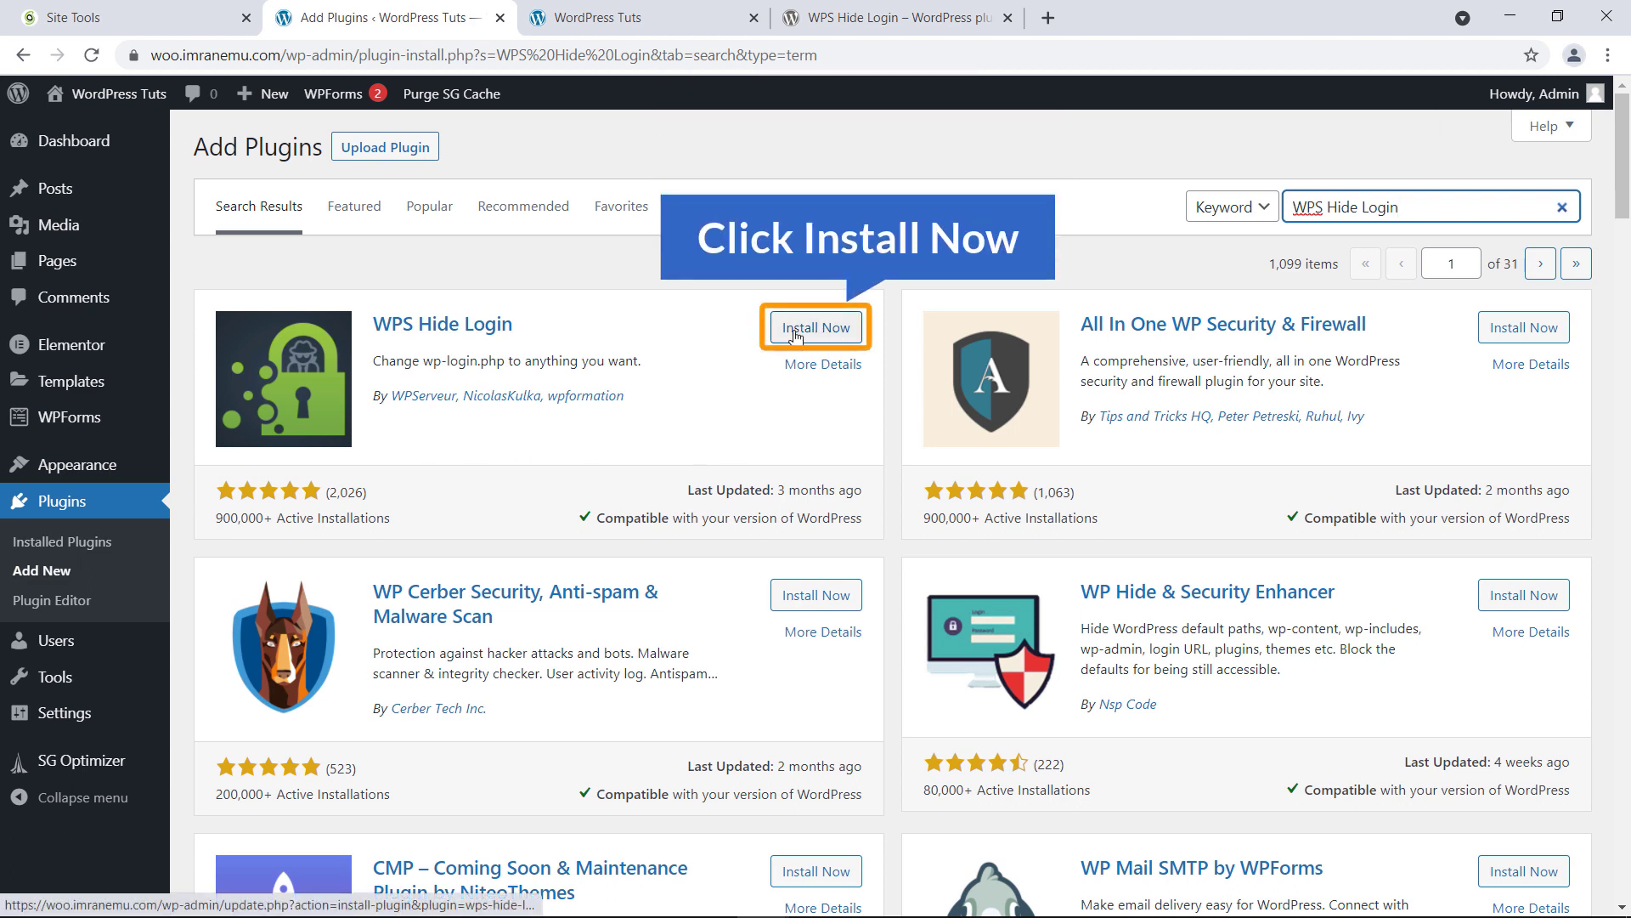
# Install and activate the WPS Hide Login plugin.
pyautogui.click(815, 326)
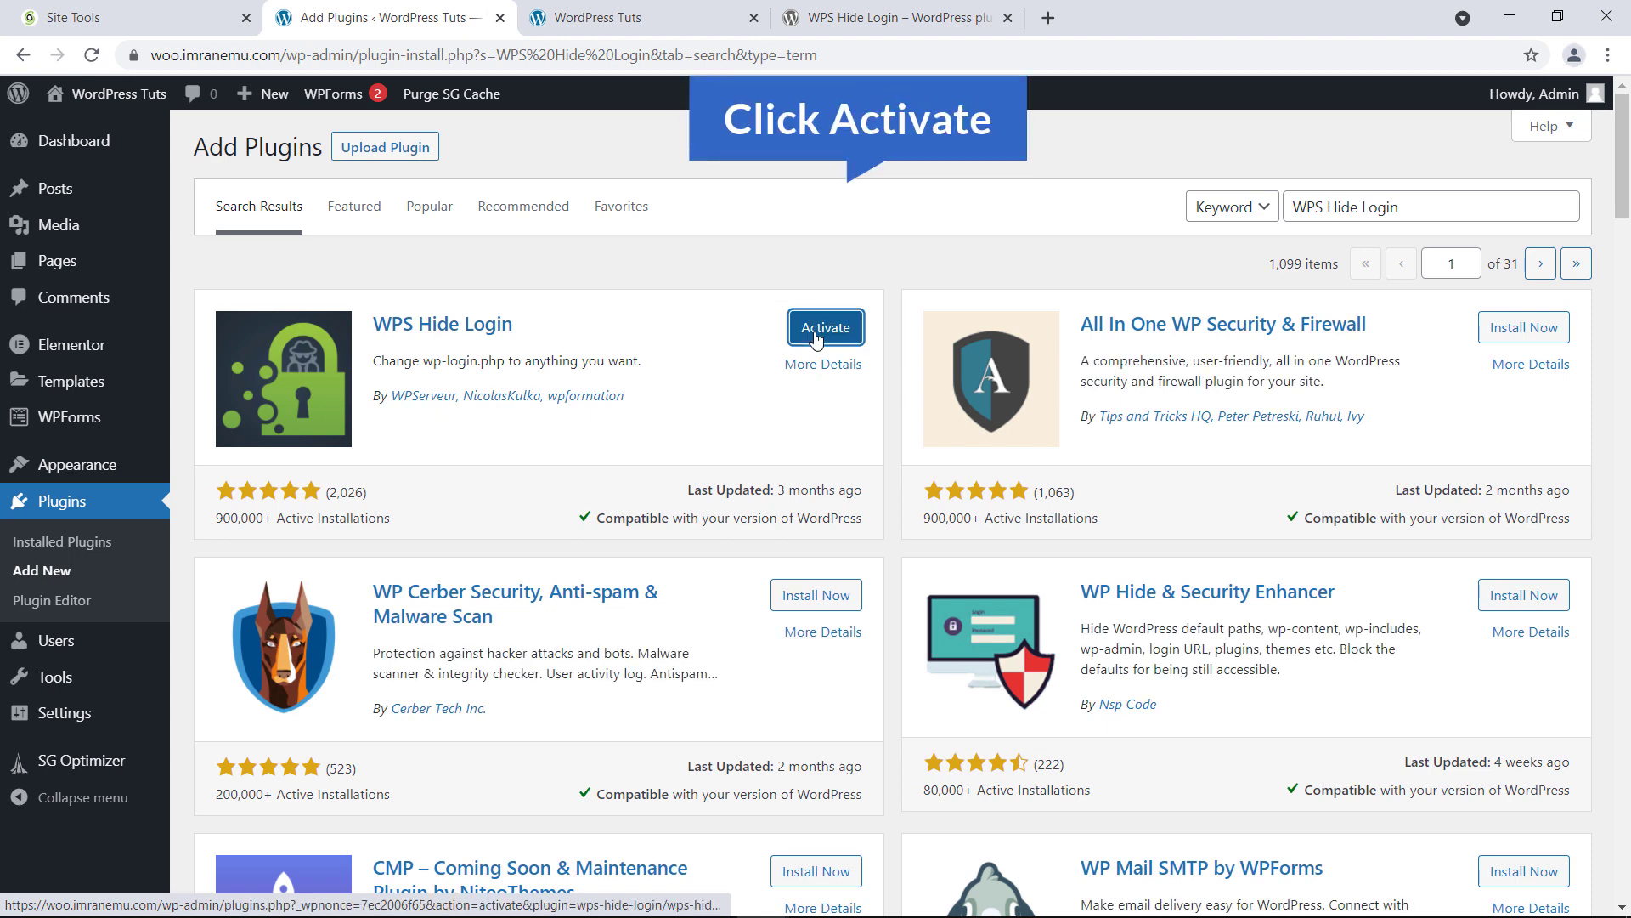
pyautogui.click(826, 326)
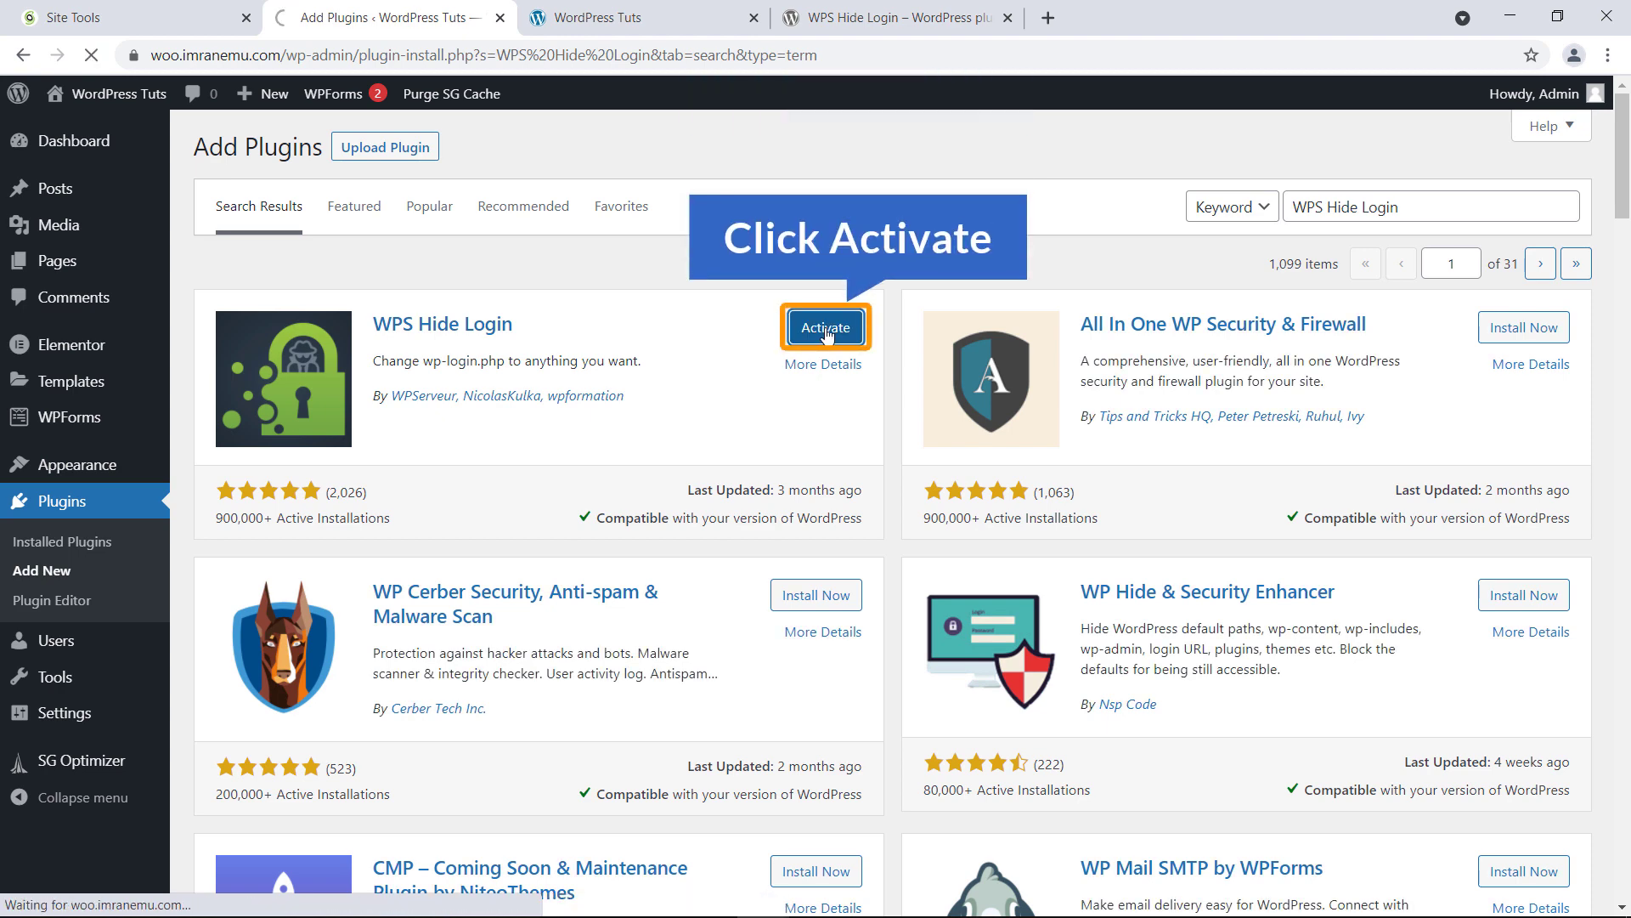
pyautogui.click(825, 326)
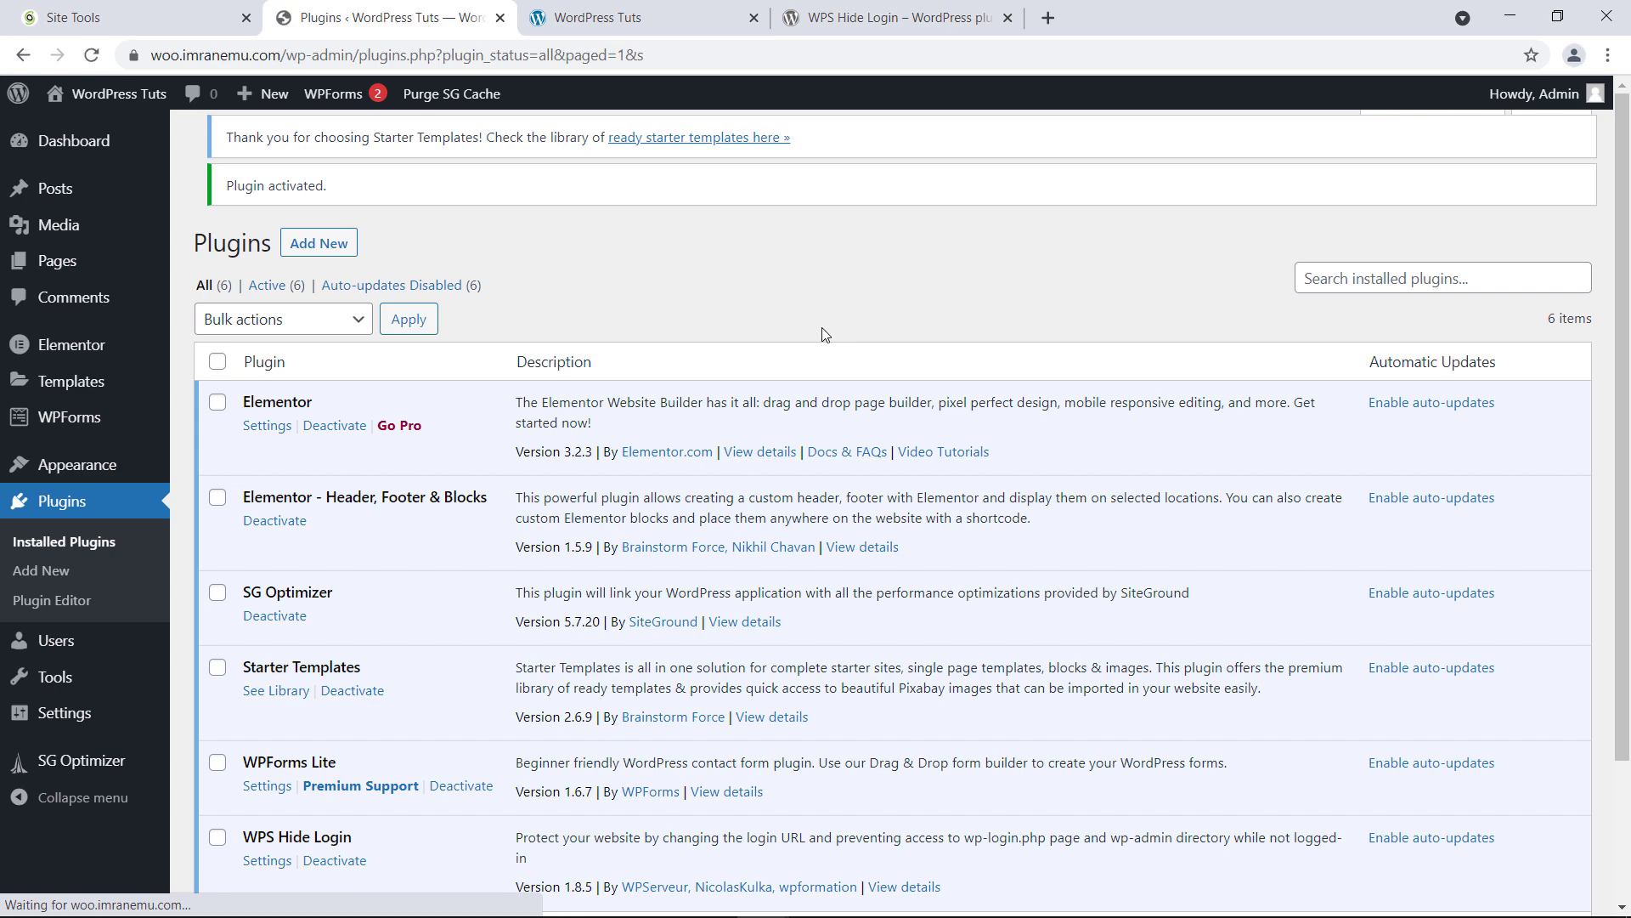
# Go to WPS Hide Login's Settings from the installed plugins list.
pyautogui.scroll(-3)
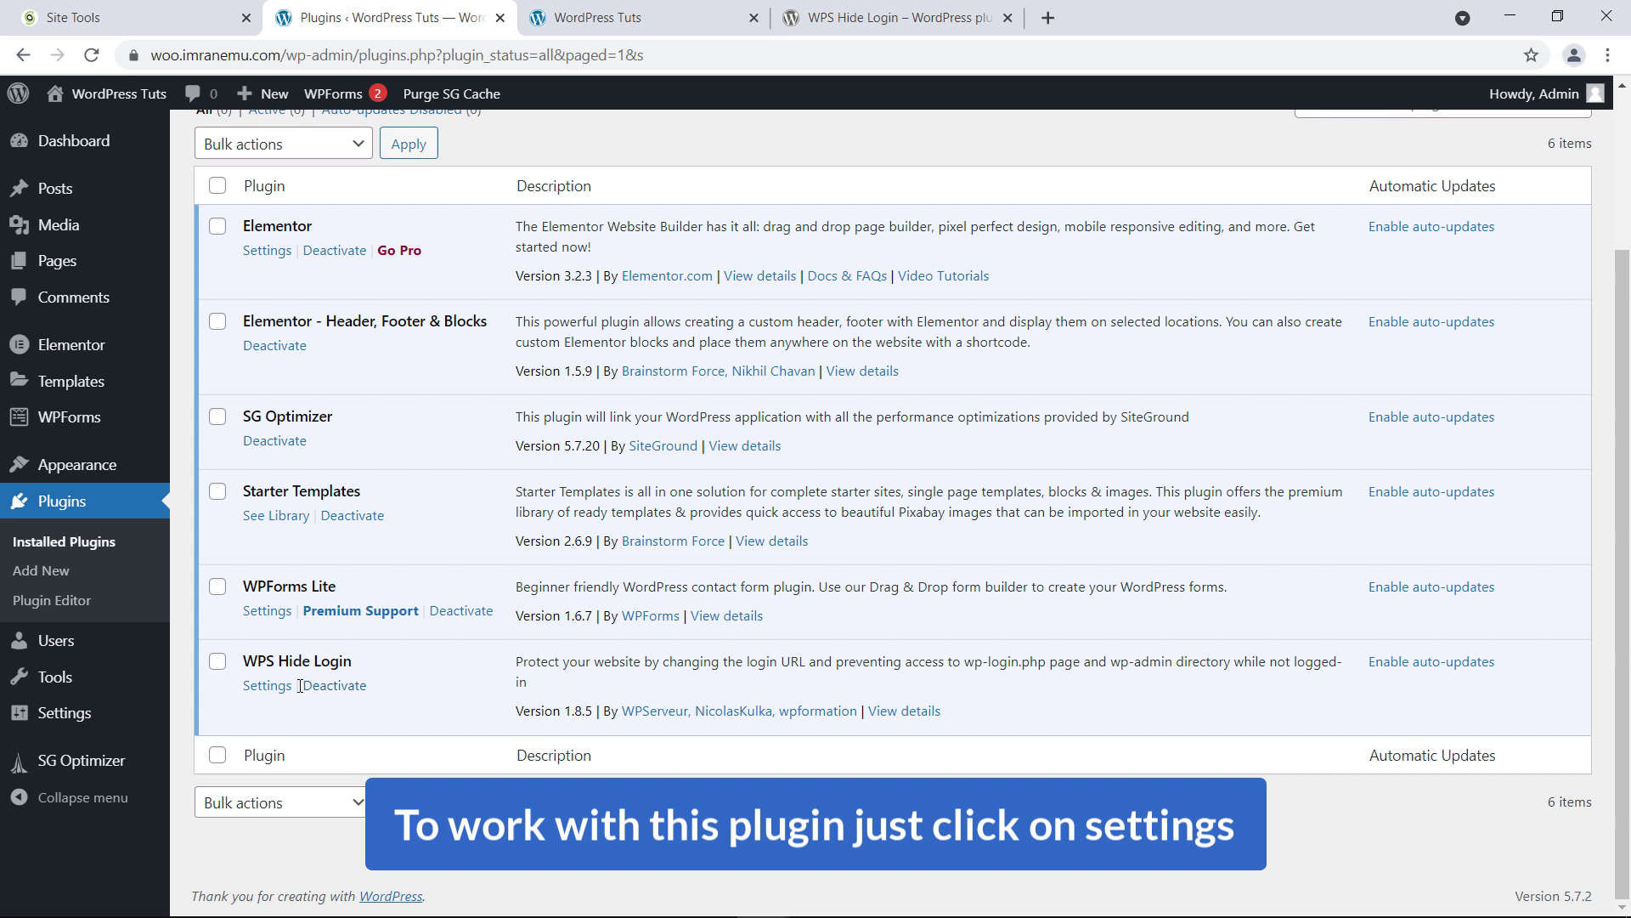
pyautogui.moveTo(267, 685)
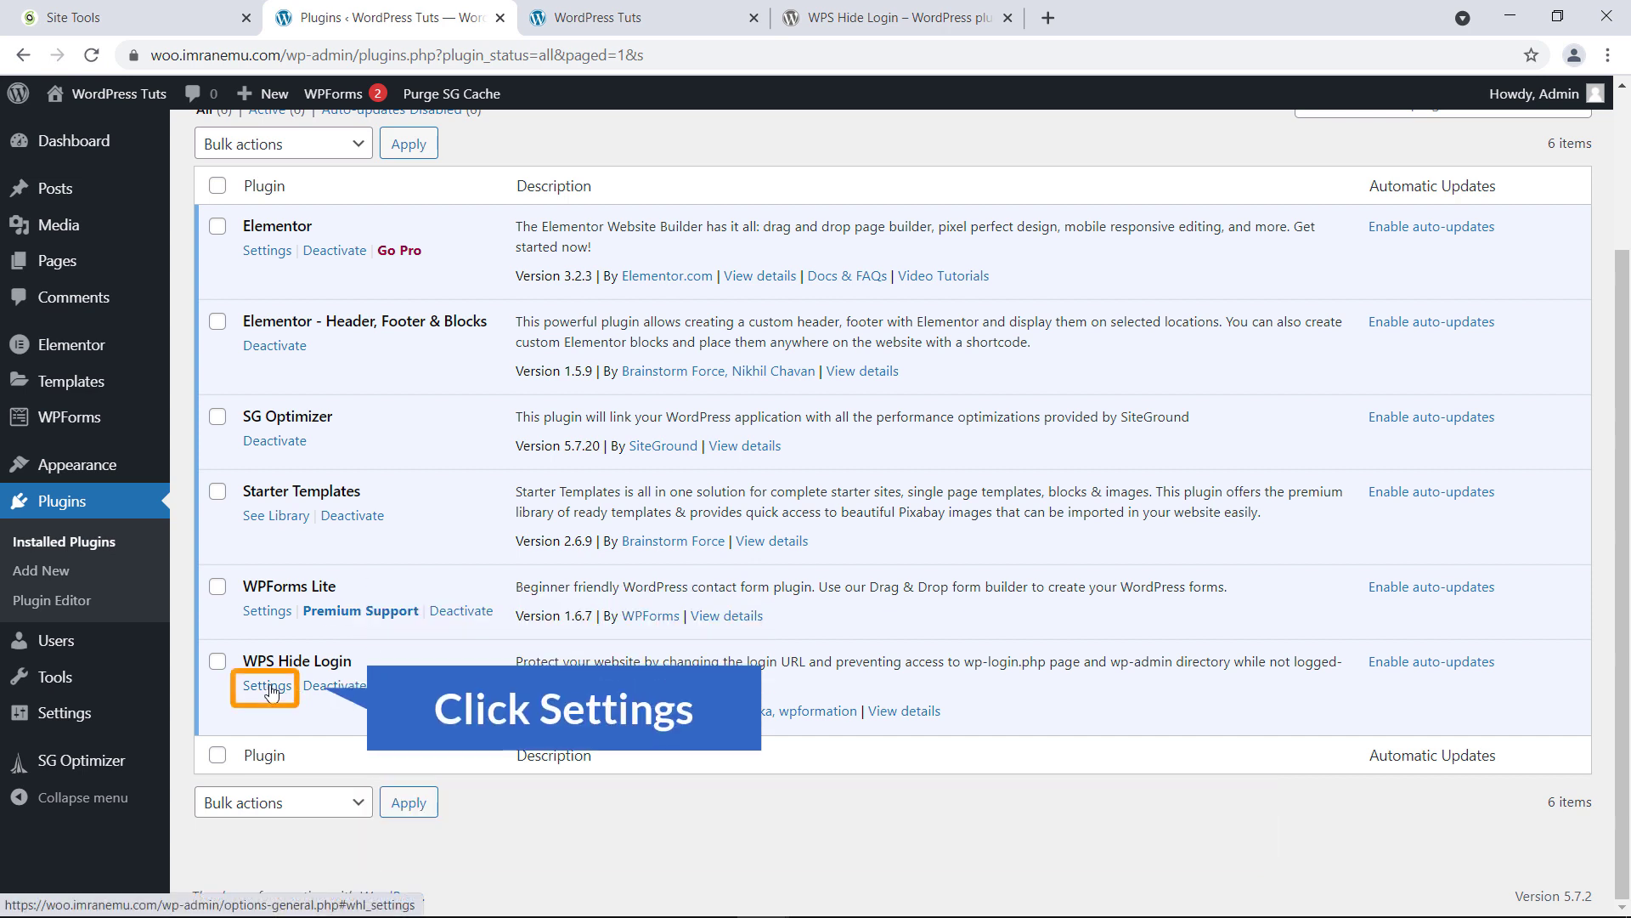
pyautogui.click(266, 685)
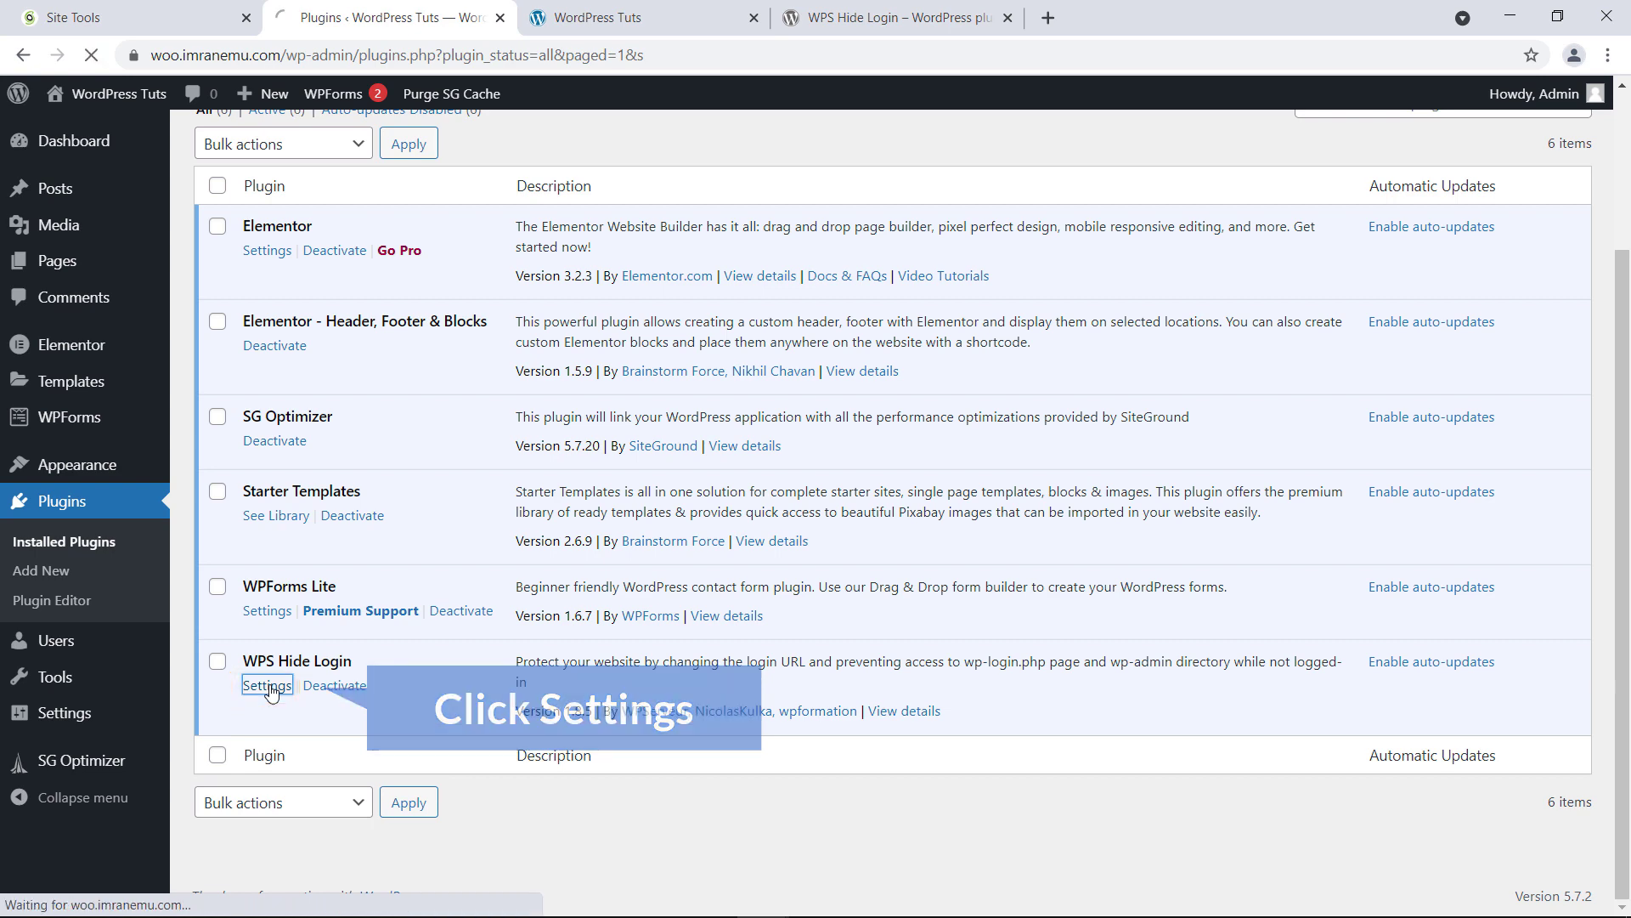
pyautogui.click(267, 685)
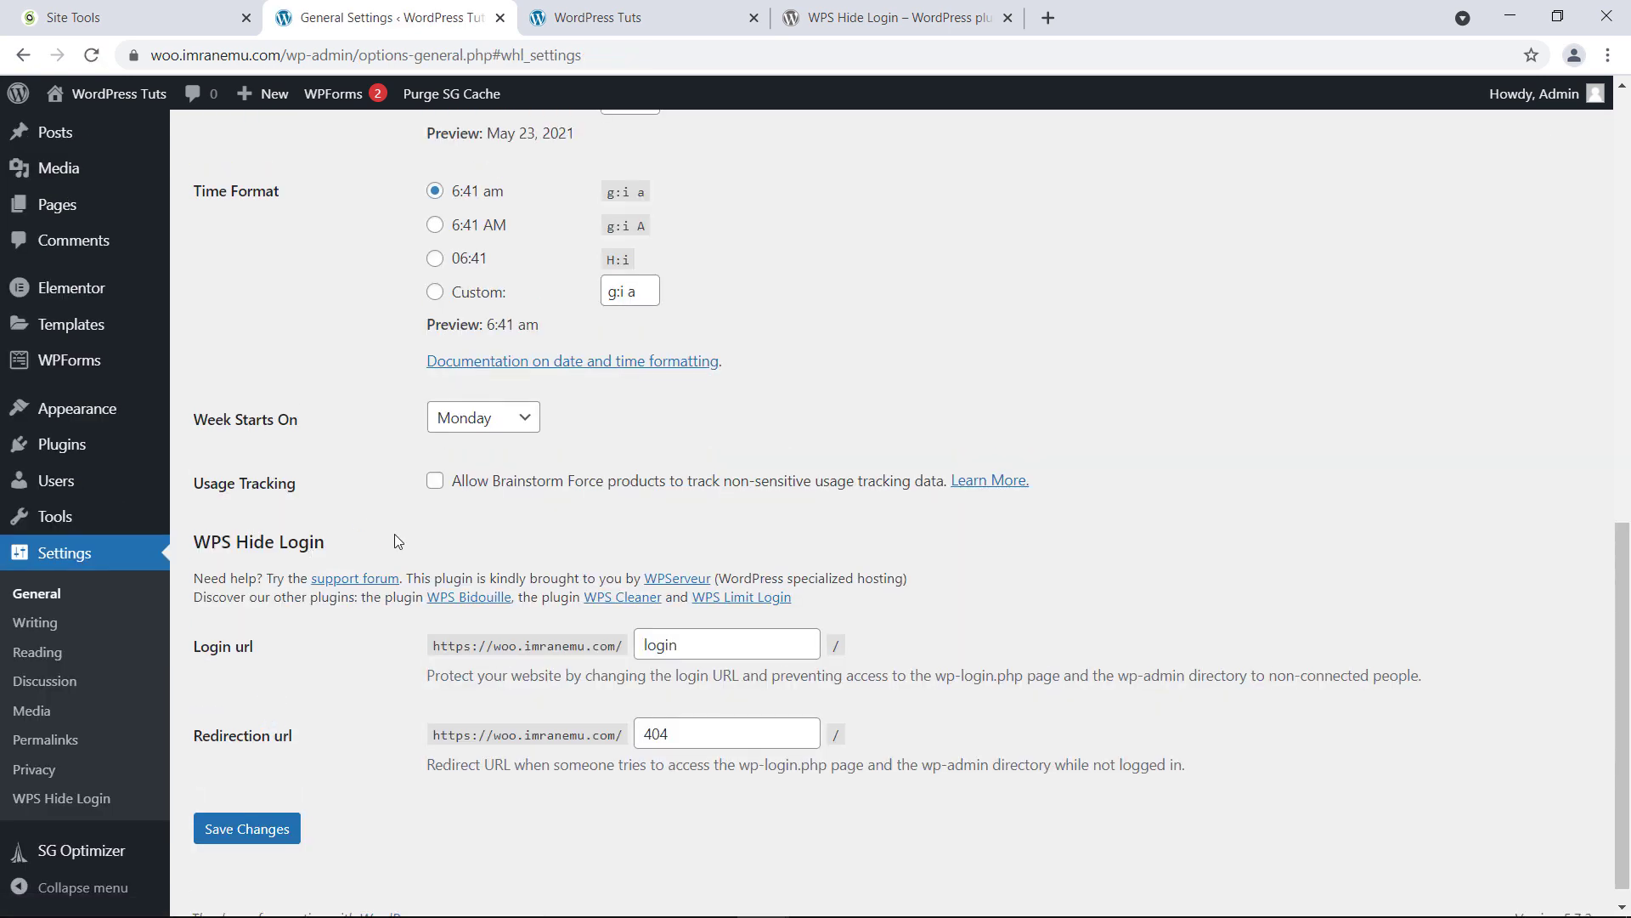
# Enter private-url as the WPS Hide Login 'Login url' in General Settings.
pyautogui.scroll(3)
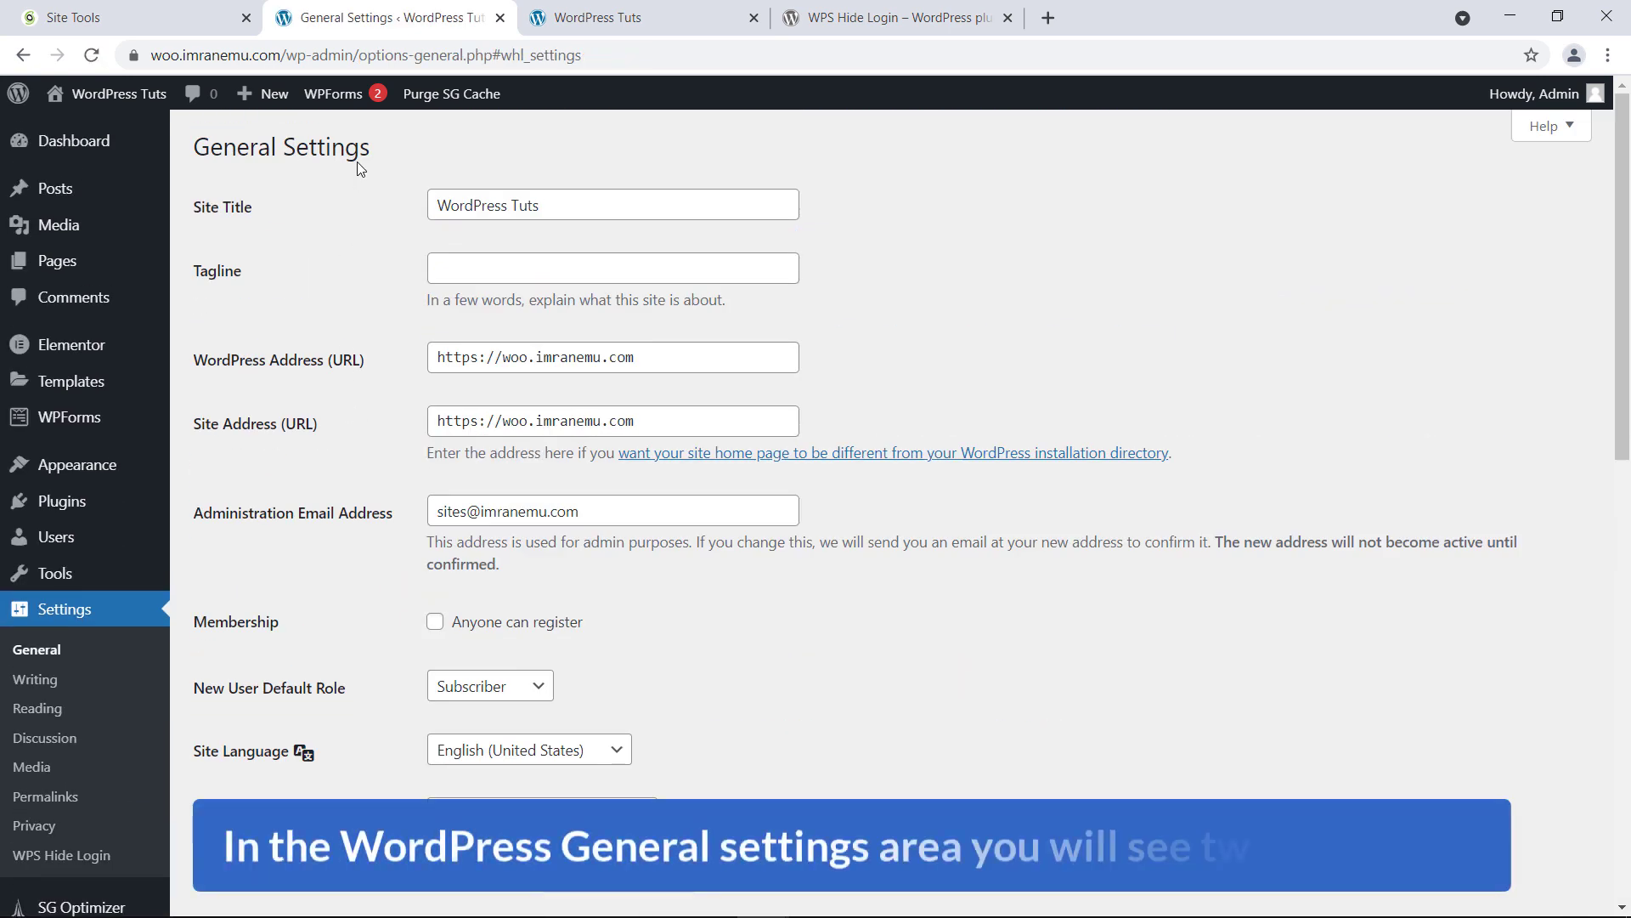
pyautogui.doubleClick(281, 146)
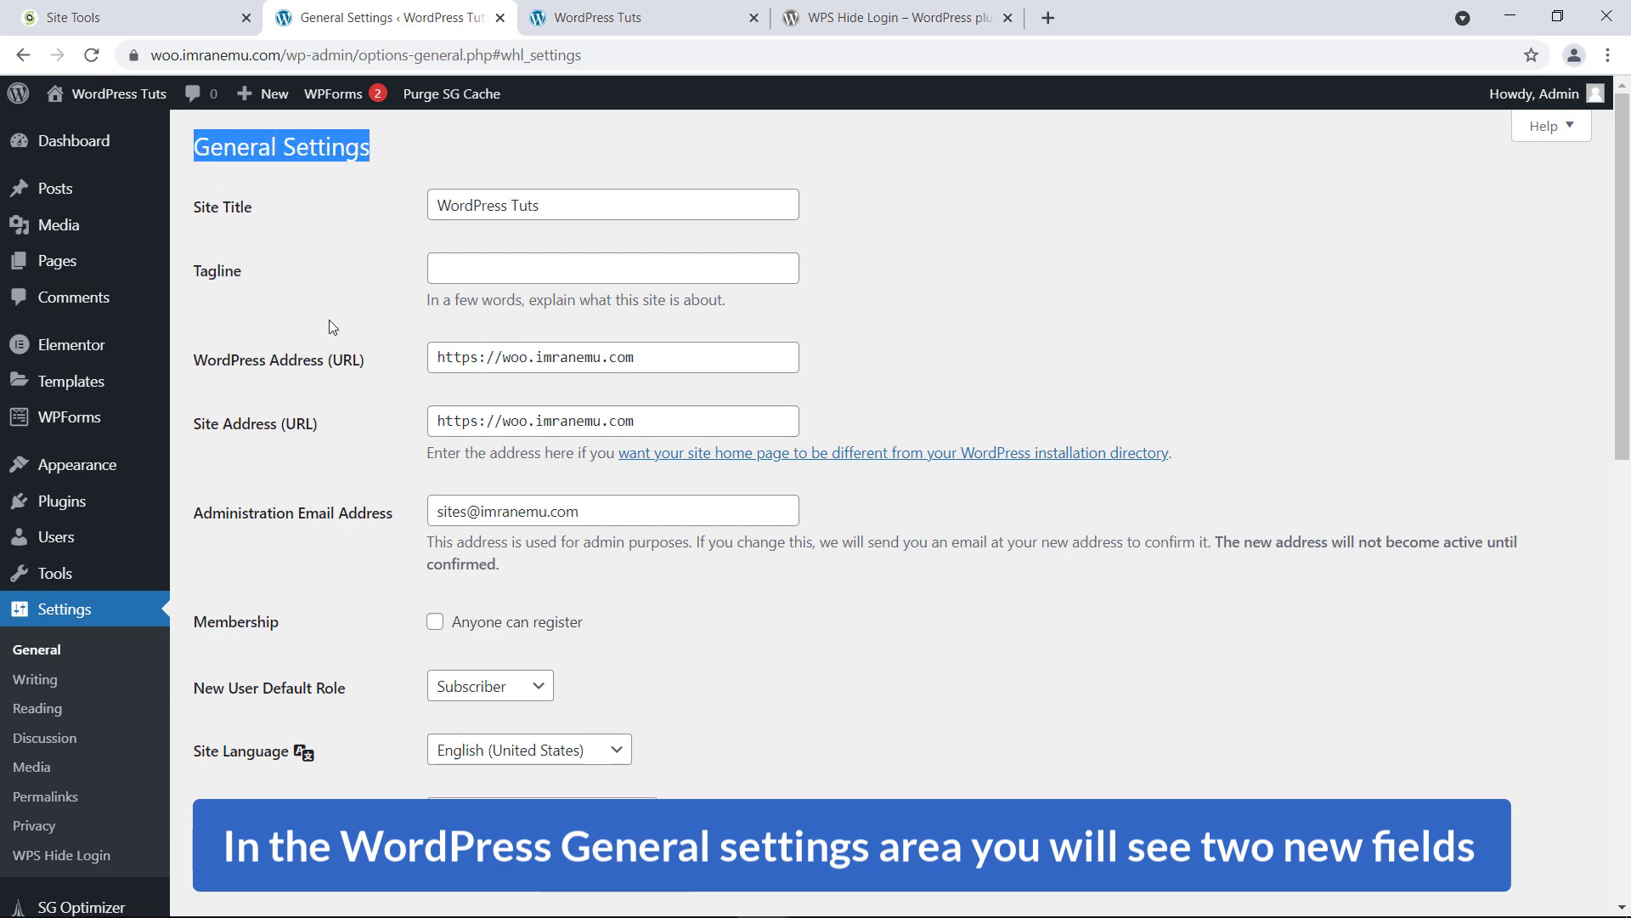
pyautogui.scroll(-3)
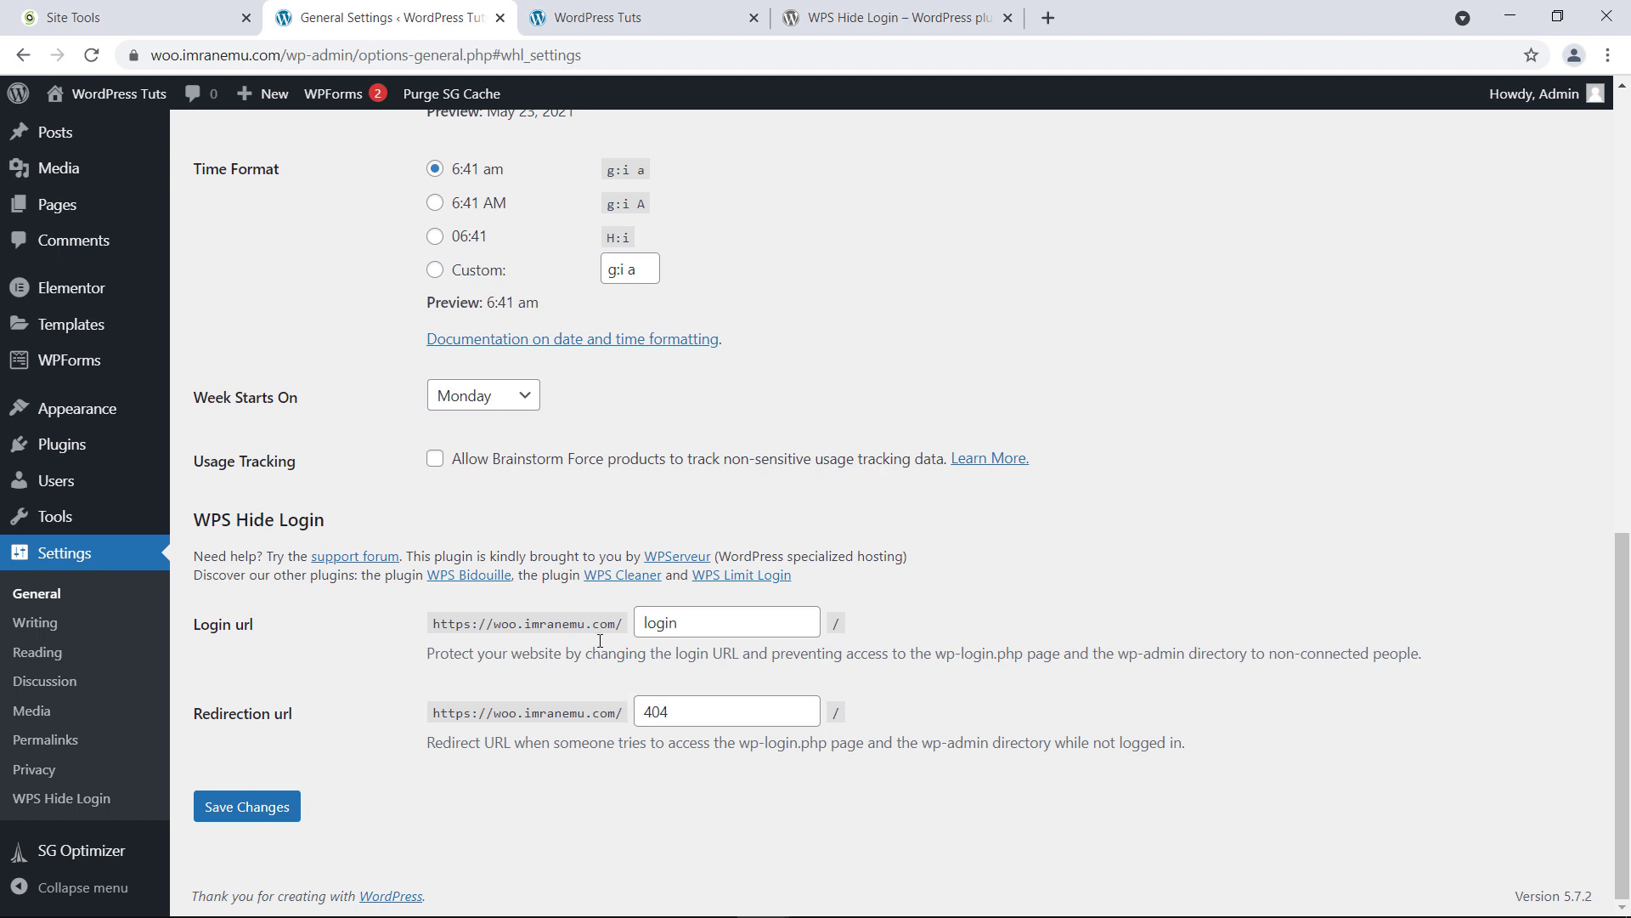
pyautogui.click(726, 622)
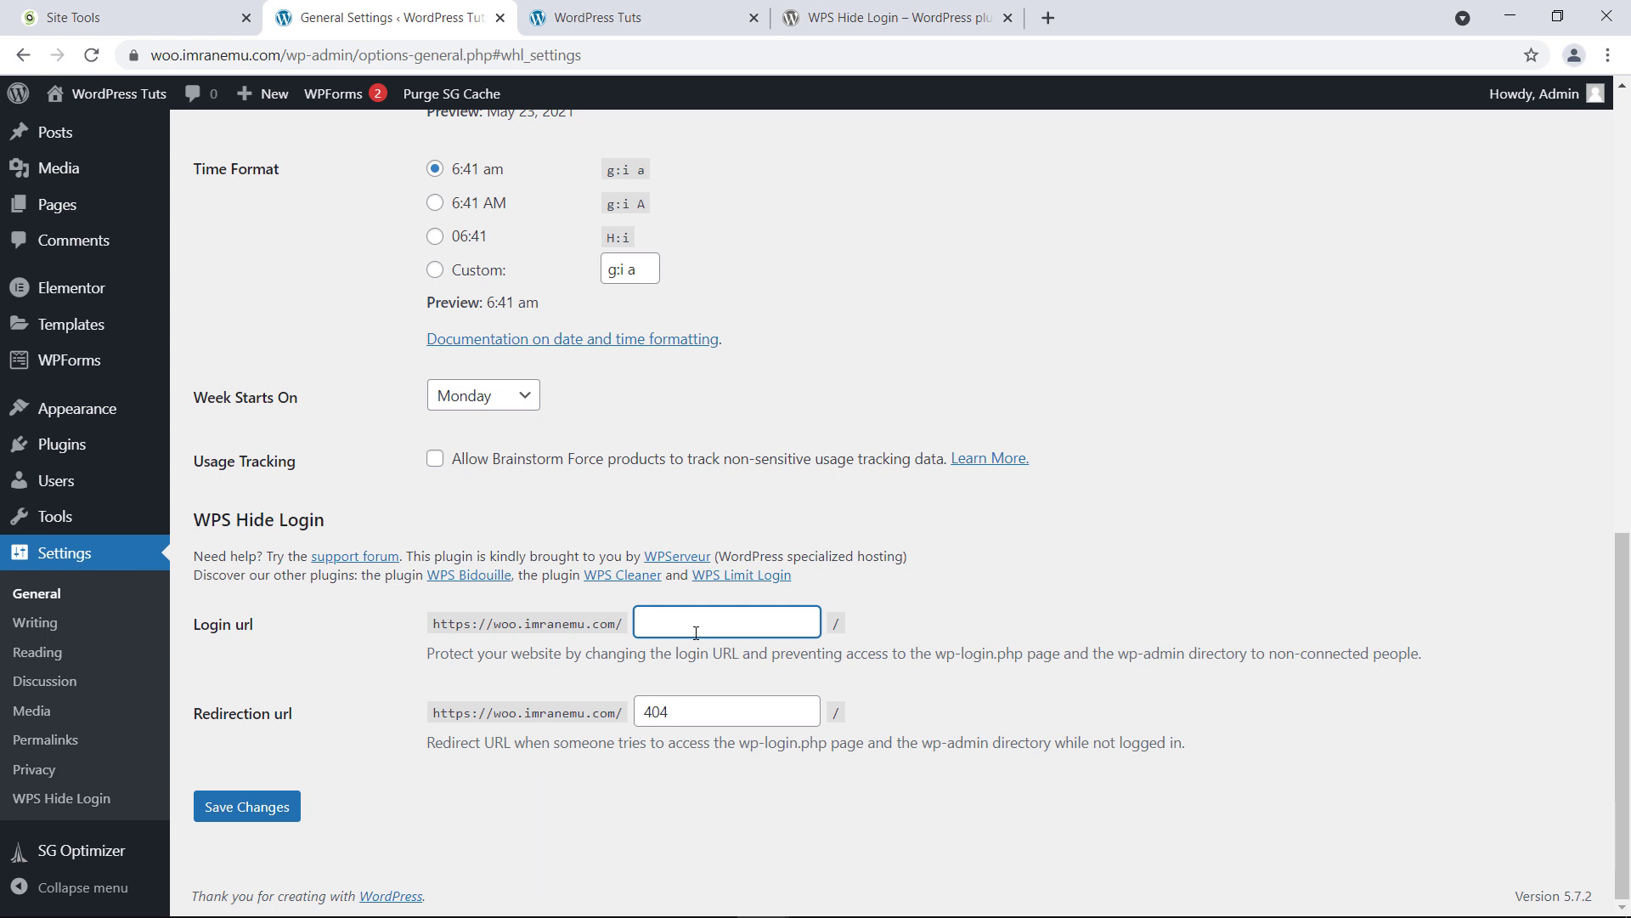
pyautogui.write('pr')
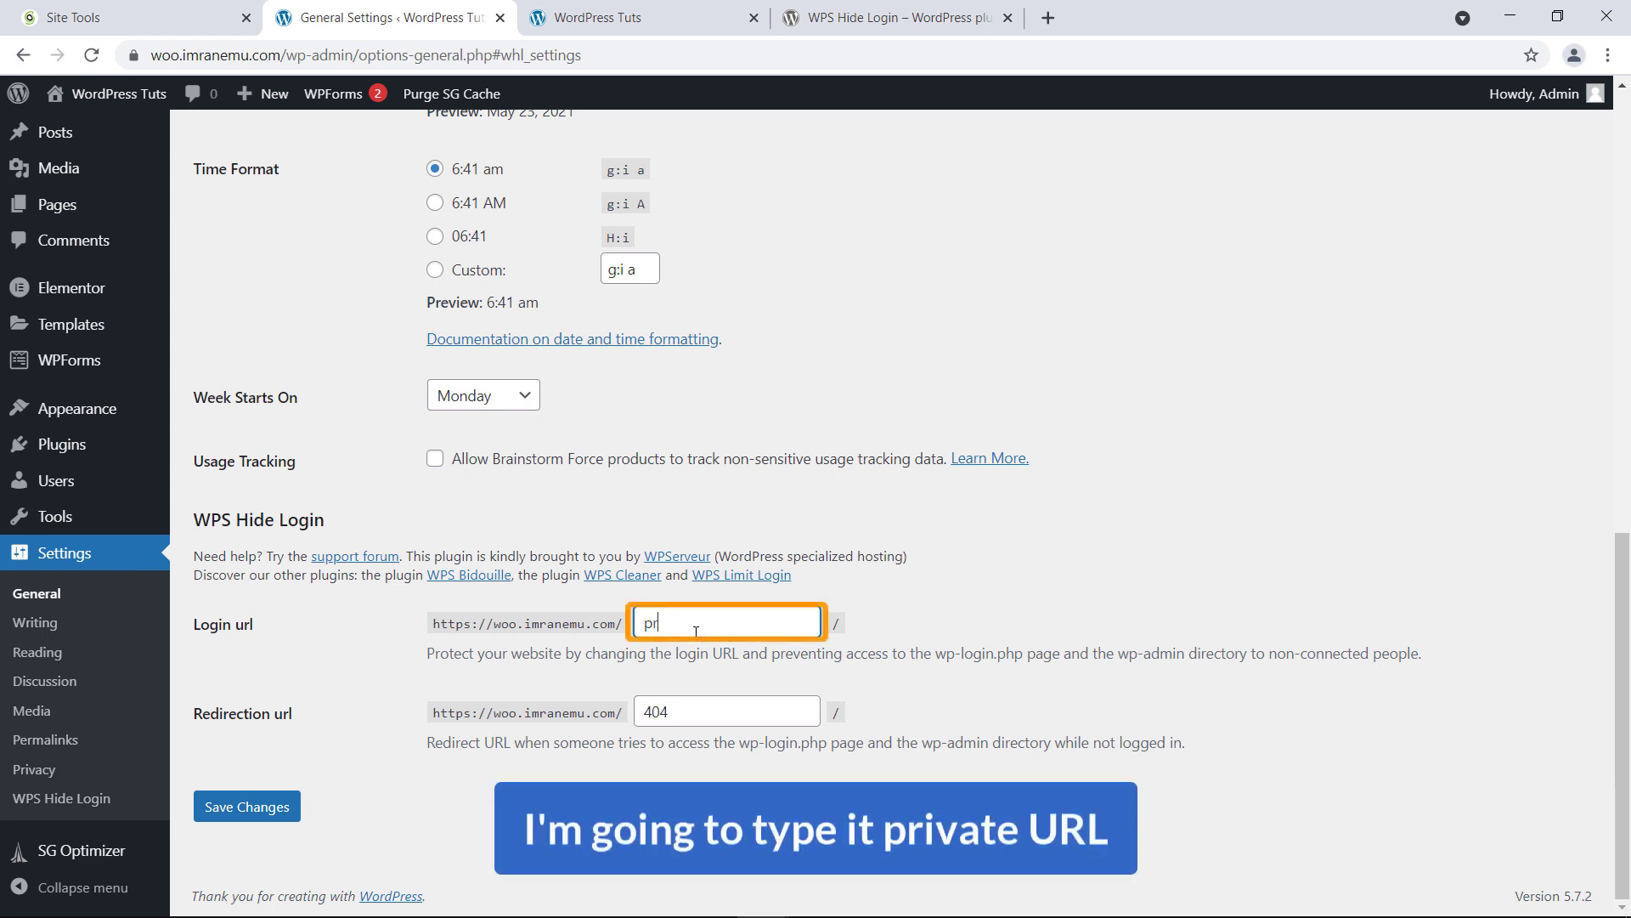
pyautogui.write('private-')
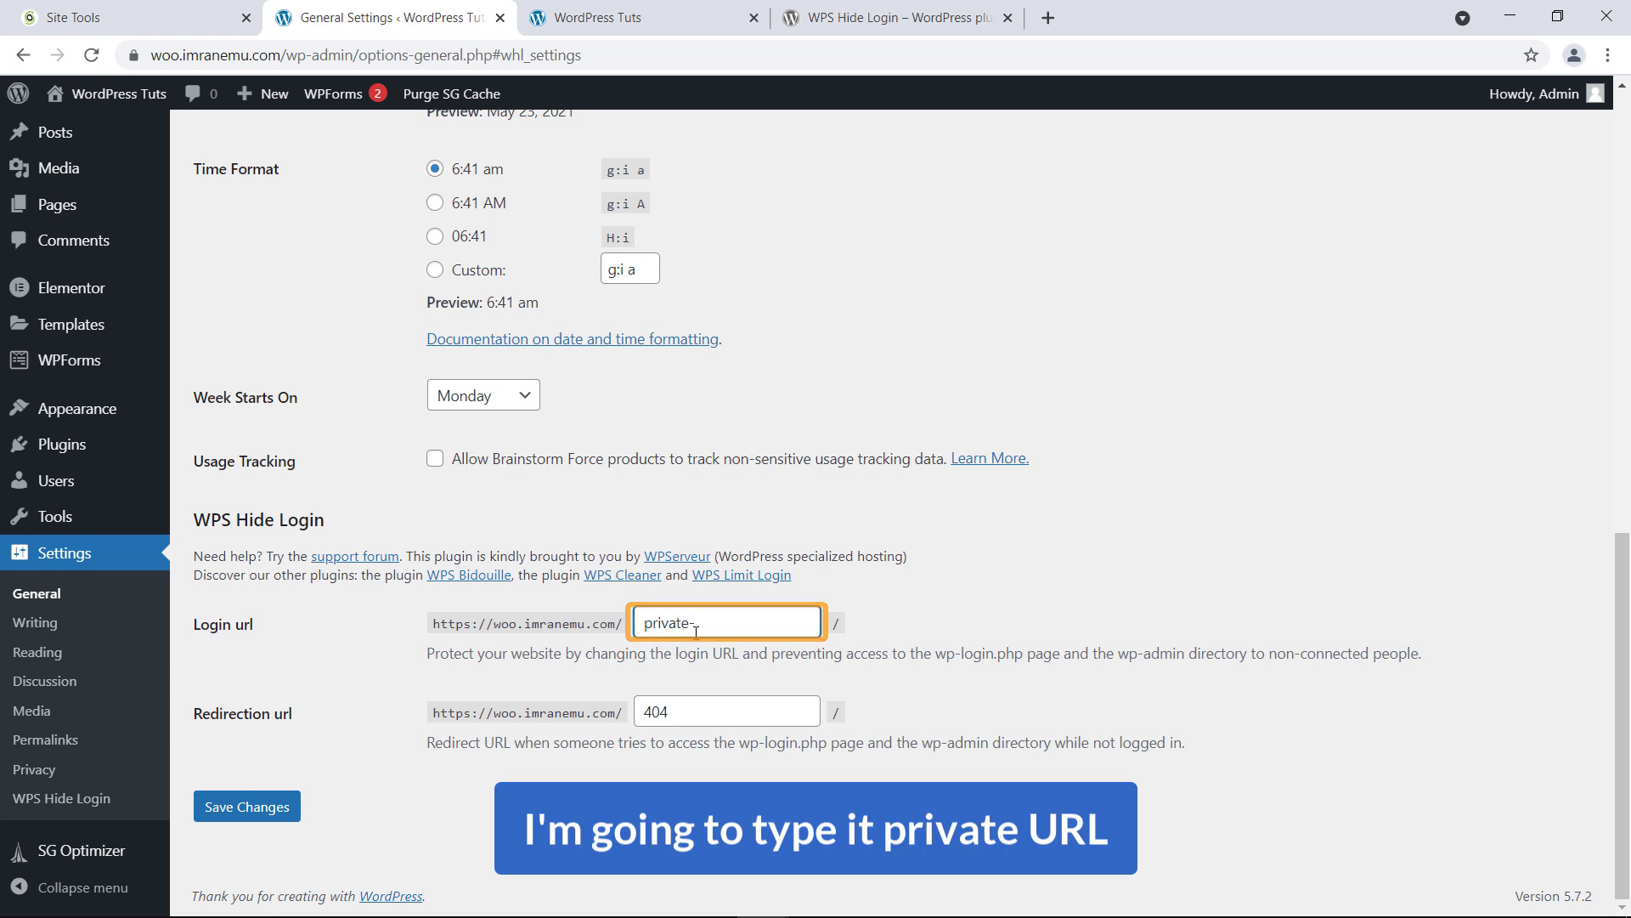
pyautogui.write('url')
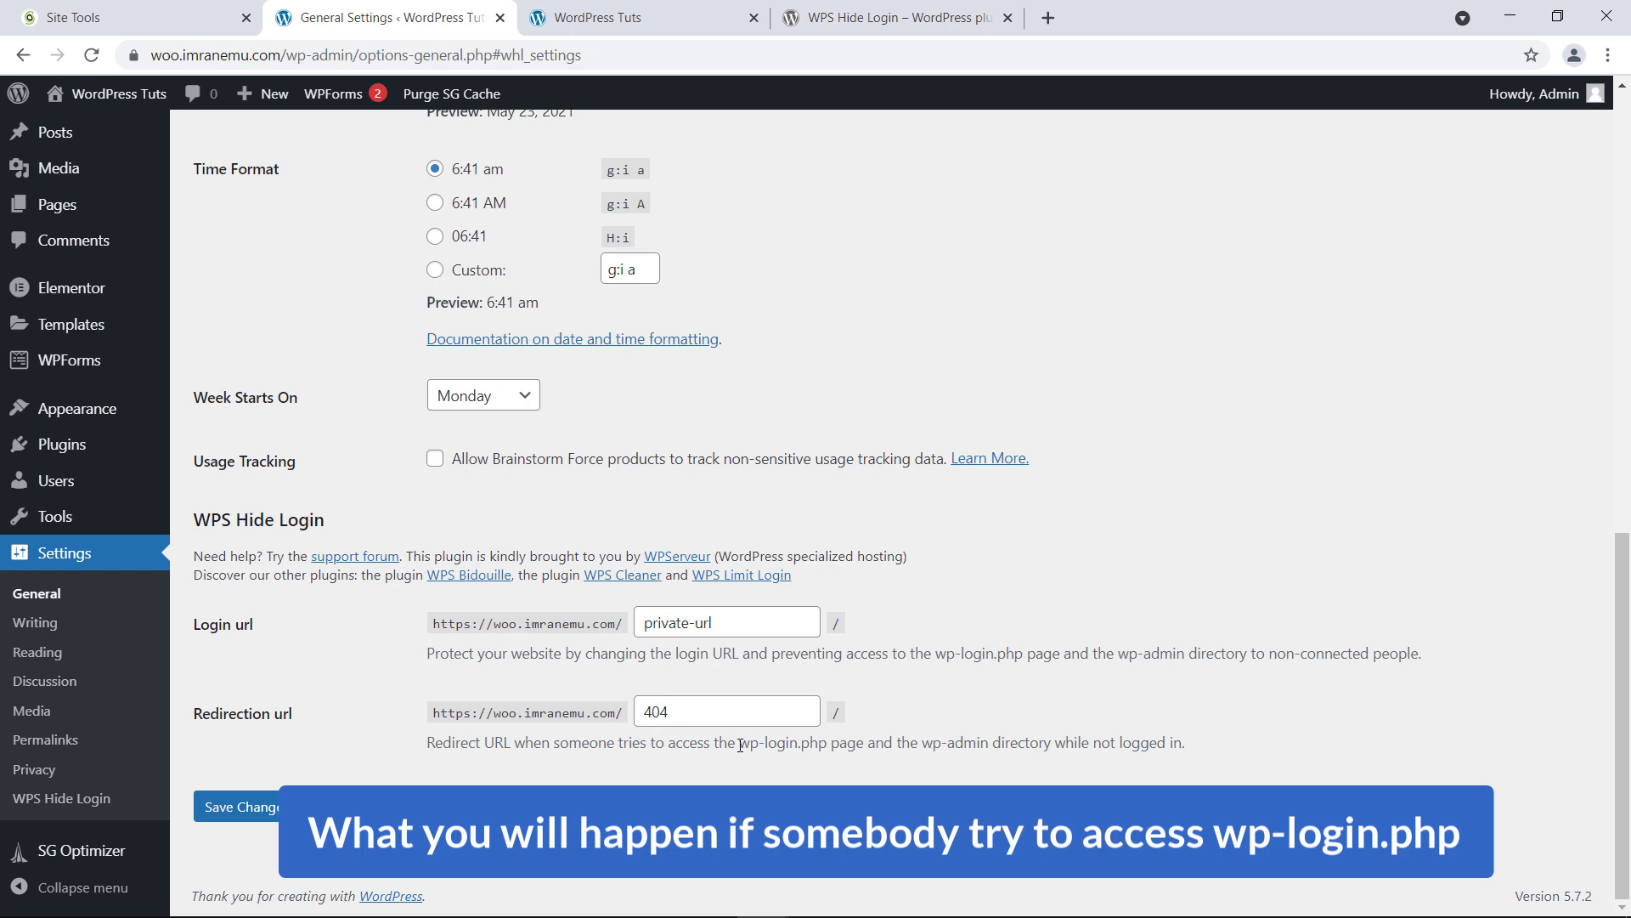
# Review the redirect explanation and keep the 'Redirection url' at 404.
pyautogui.doubleClick(782, 742)
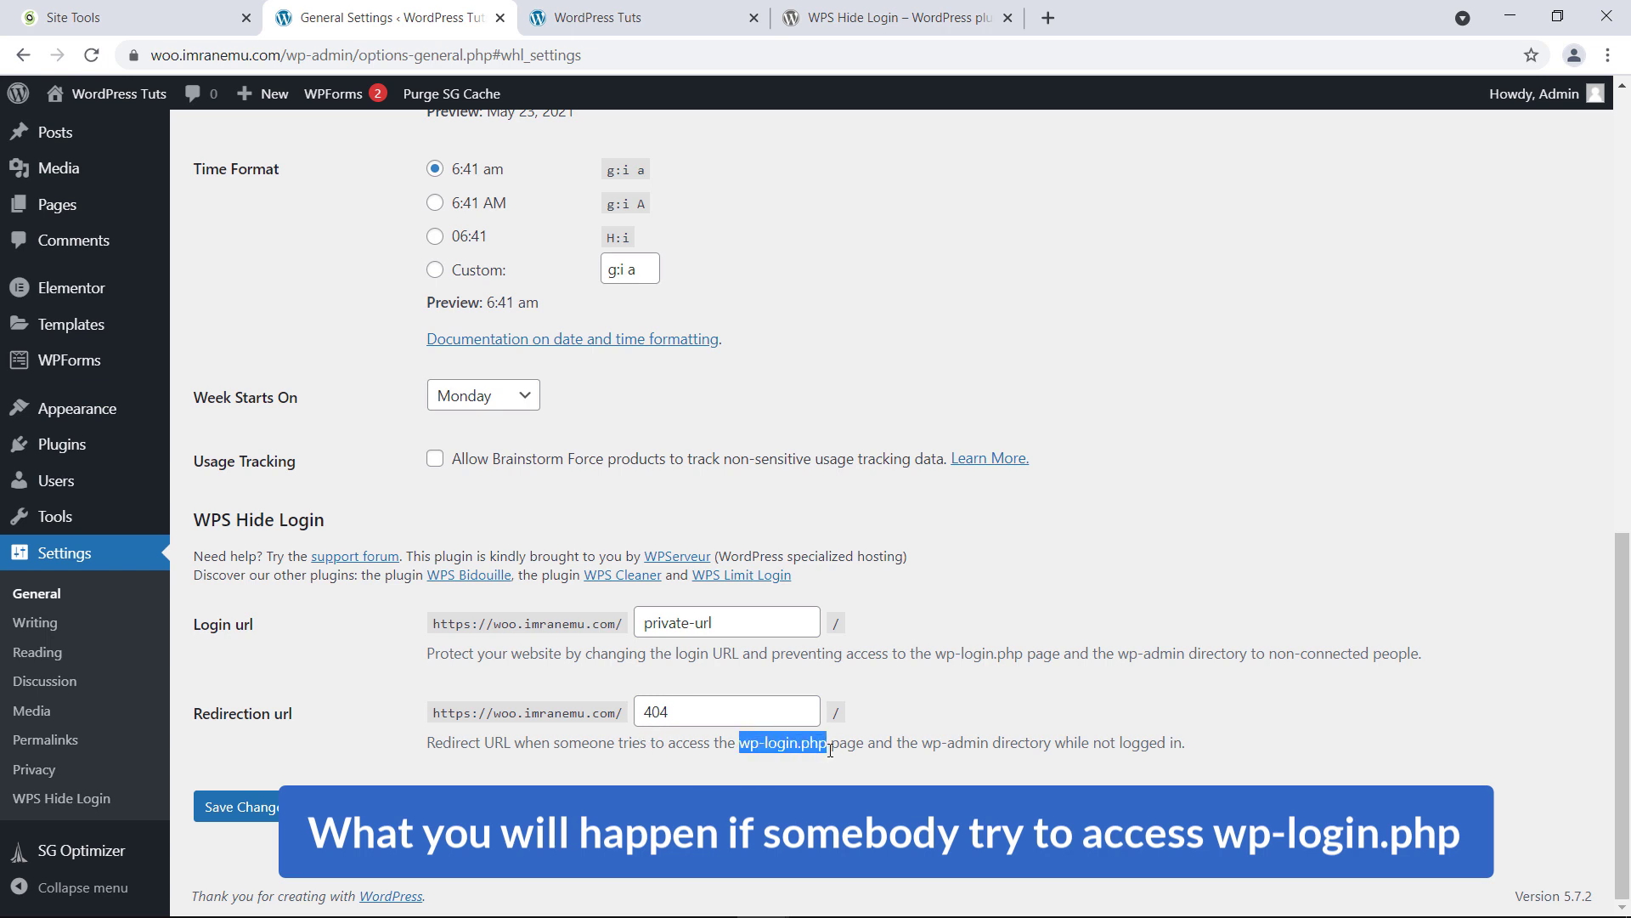
pyautogui.click(727, 710)
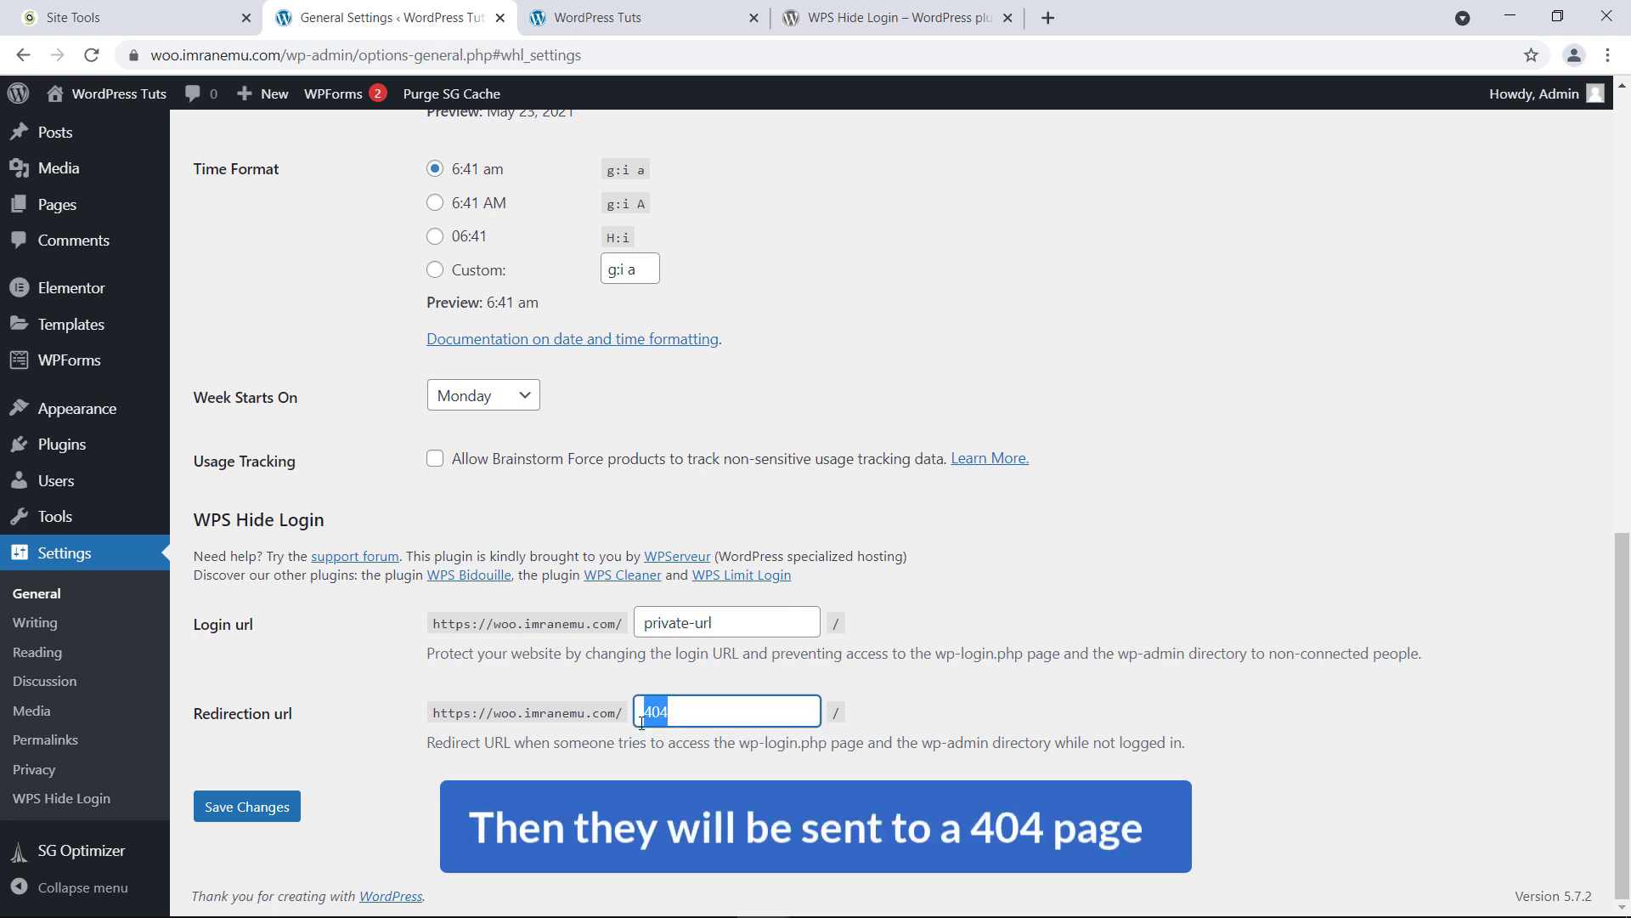
pyautogui.click(726, 710)
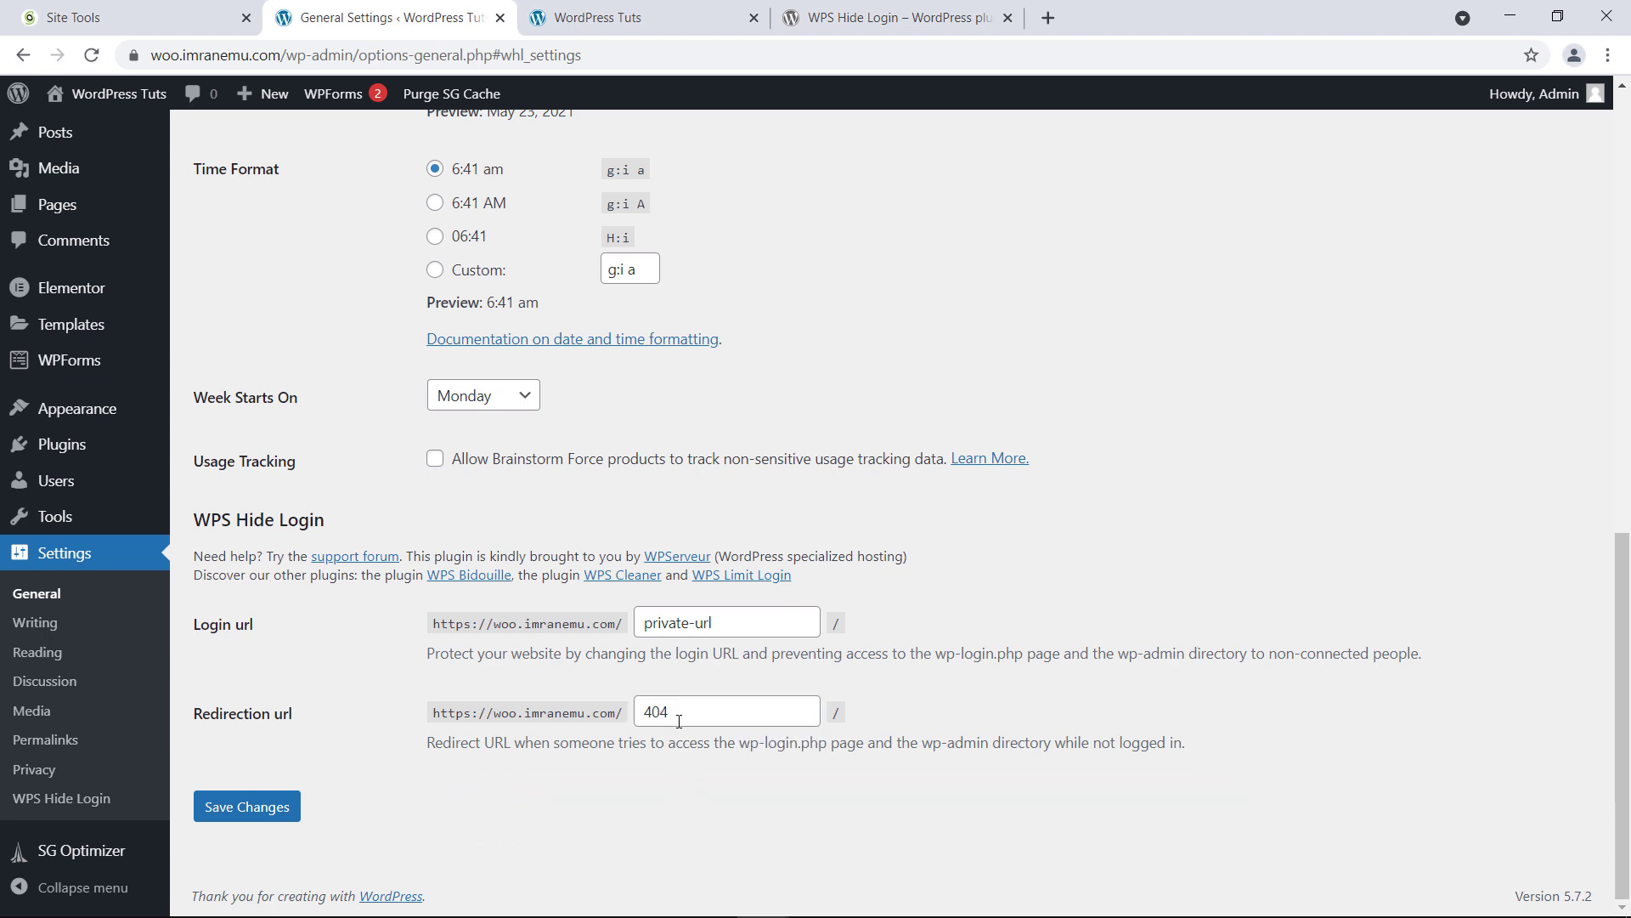
pyautogui.moveTo(712, 678)
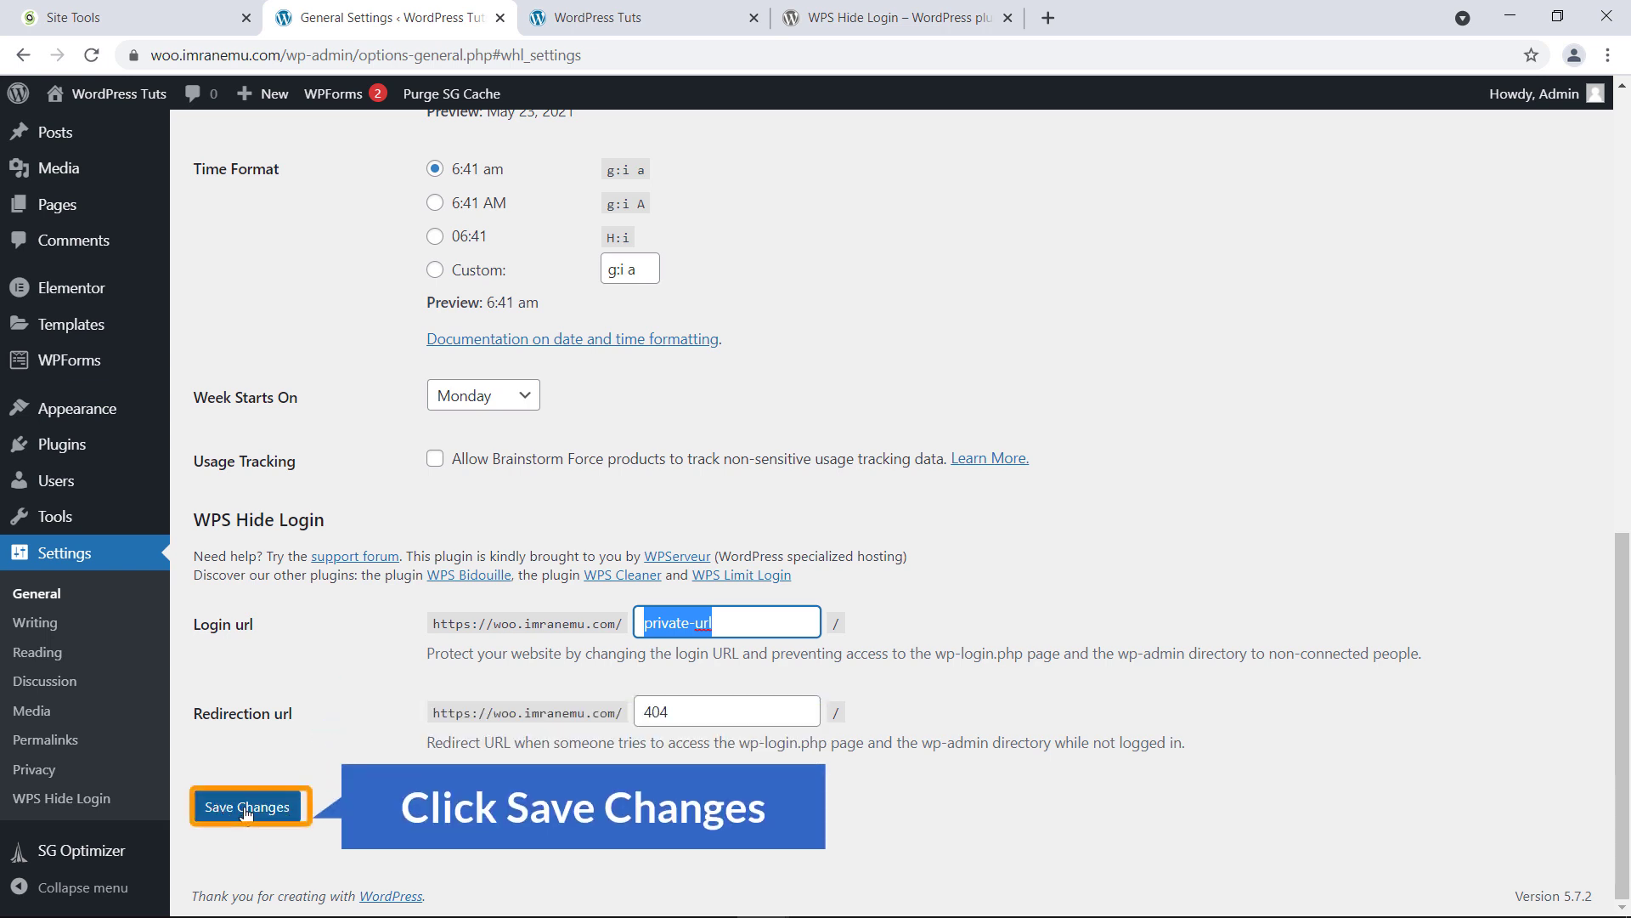
pyautogui.click(246, 806)
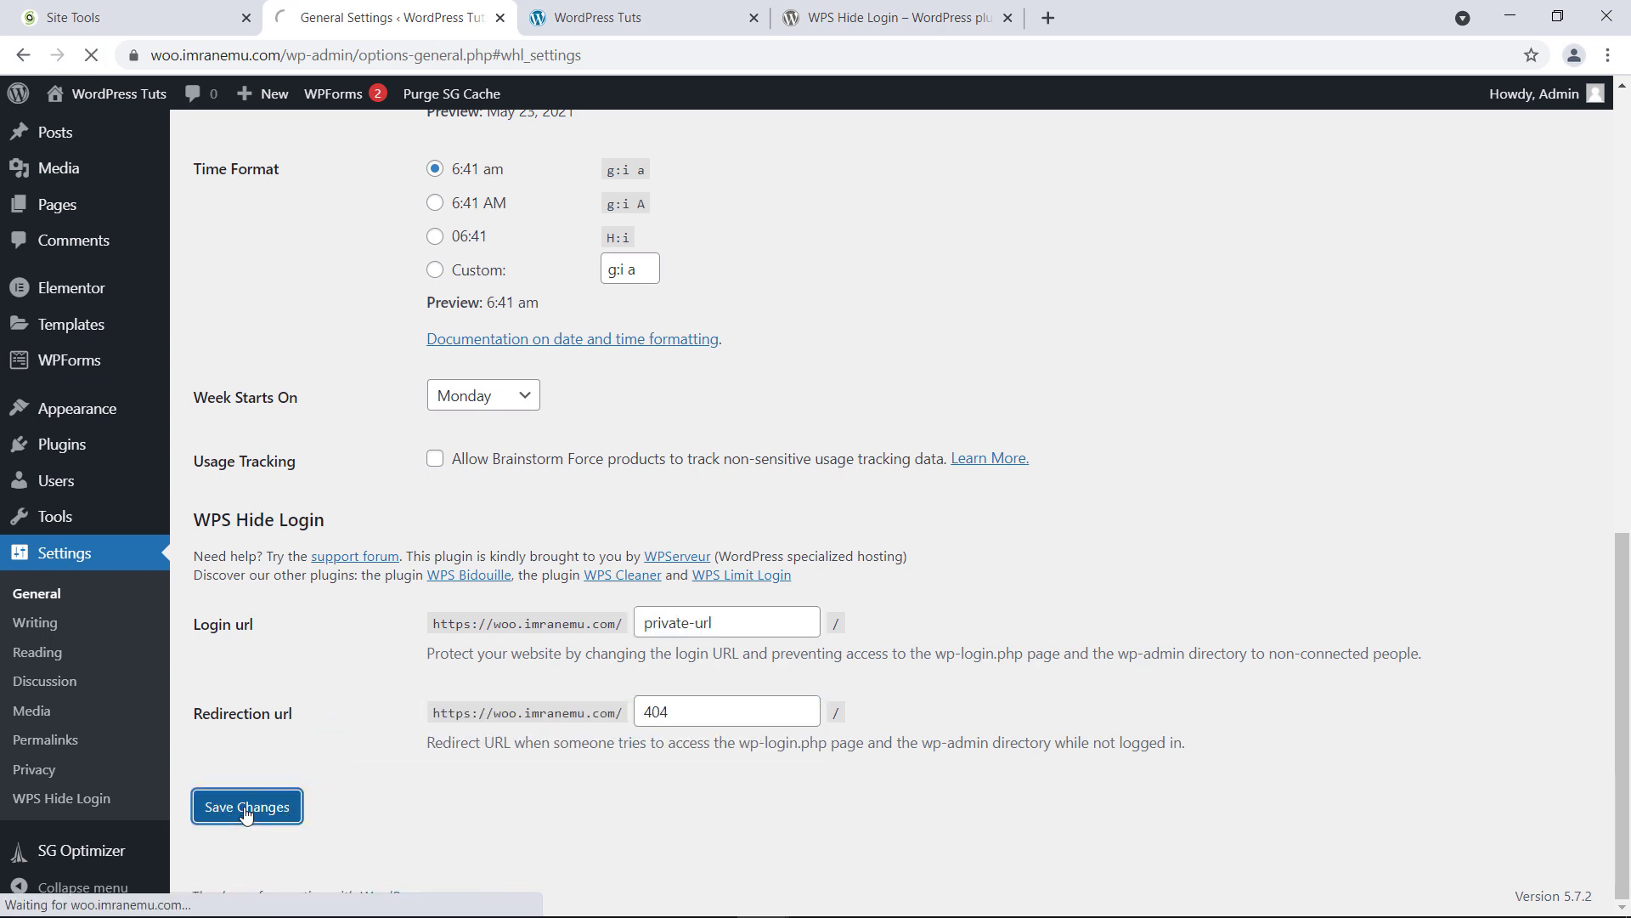
pyautogui.click(247, 805)
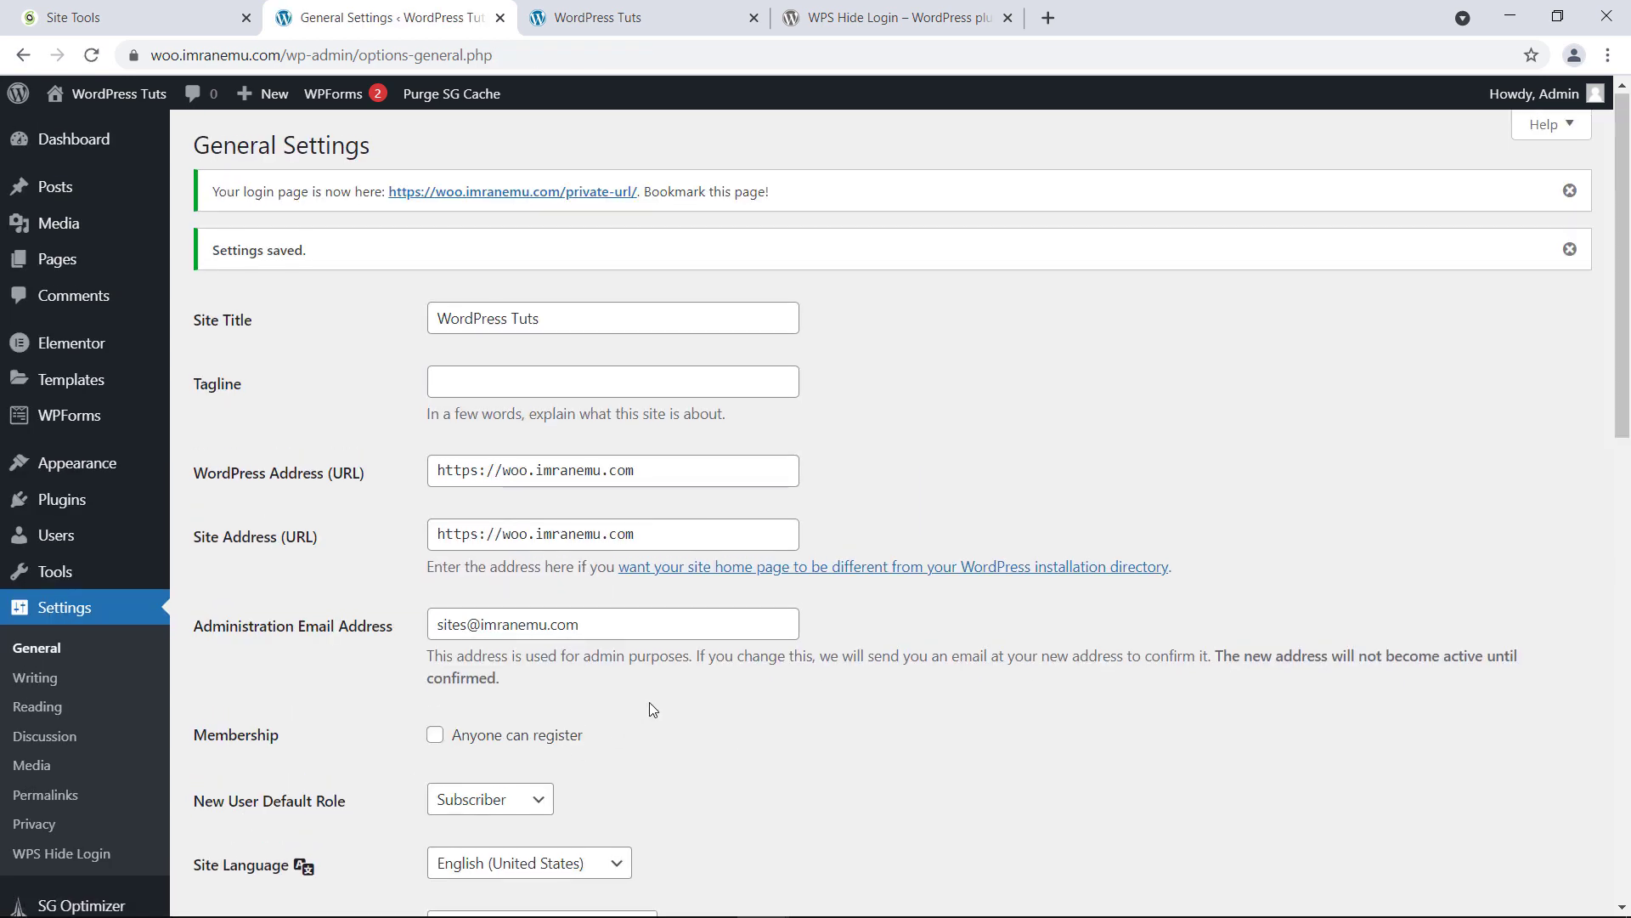
pyautogui.scroll(-3)
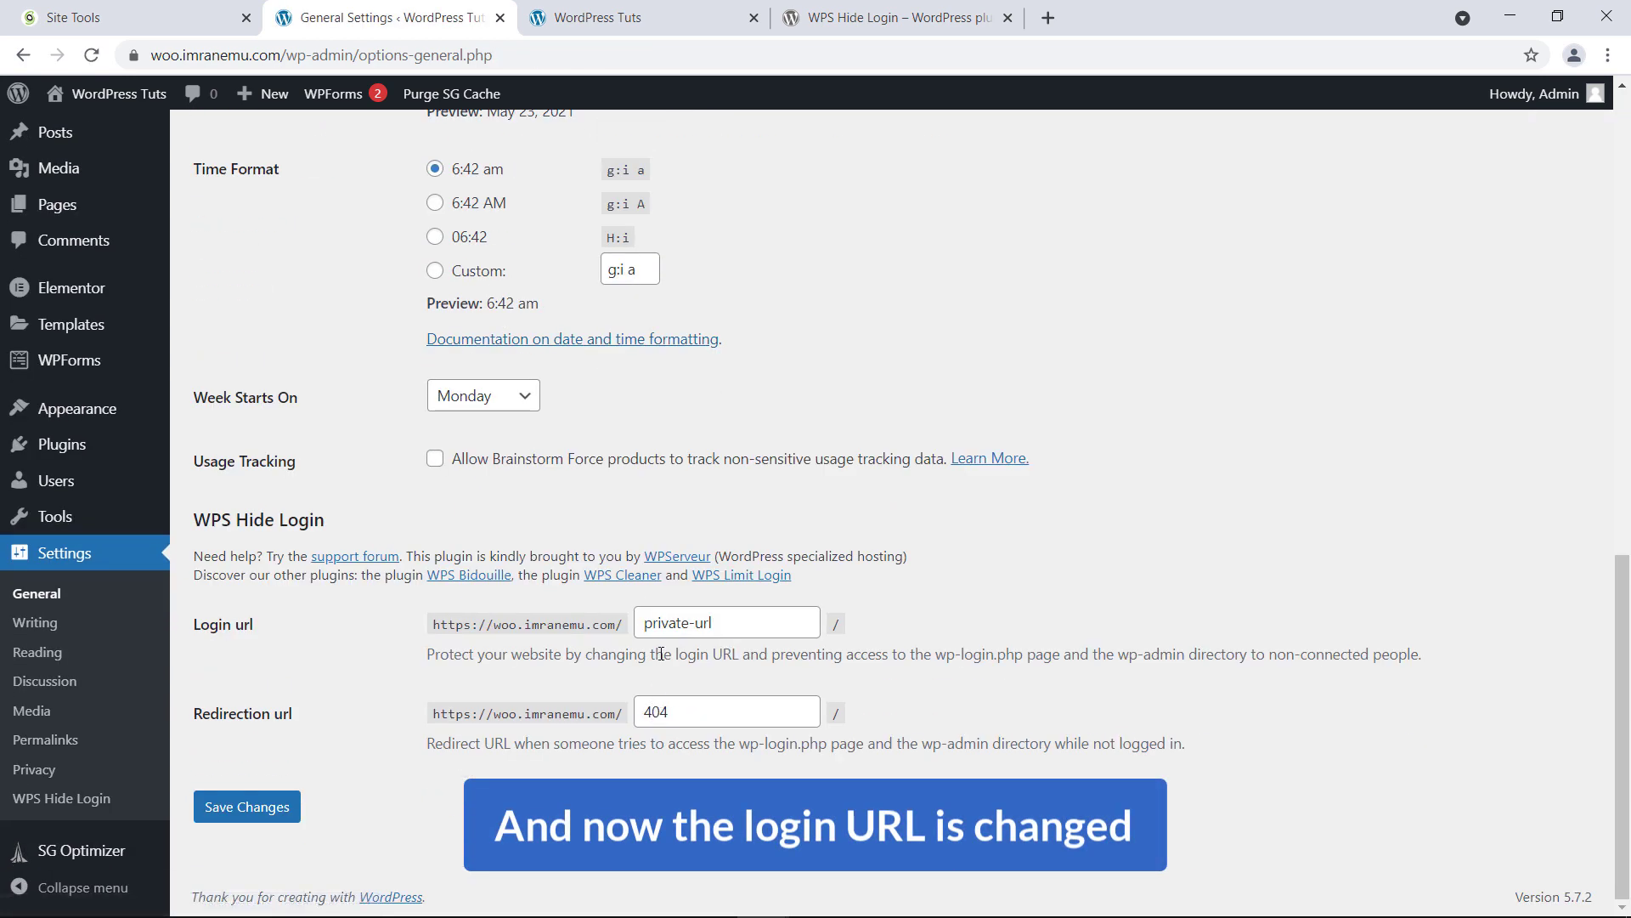
pyautogui.scroll(3)
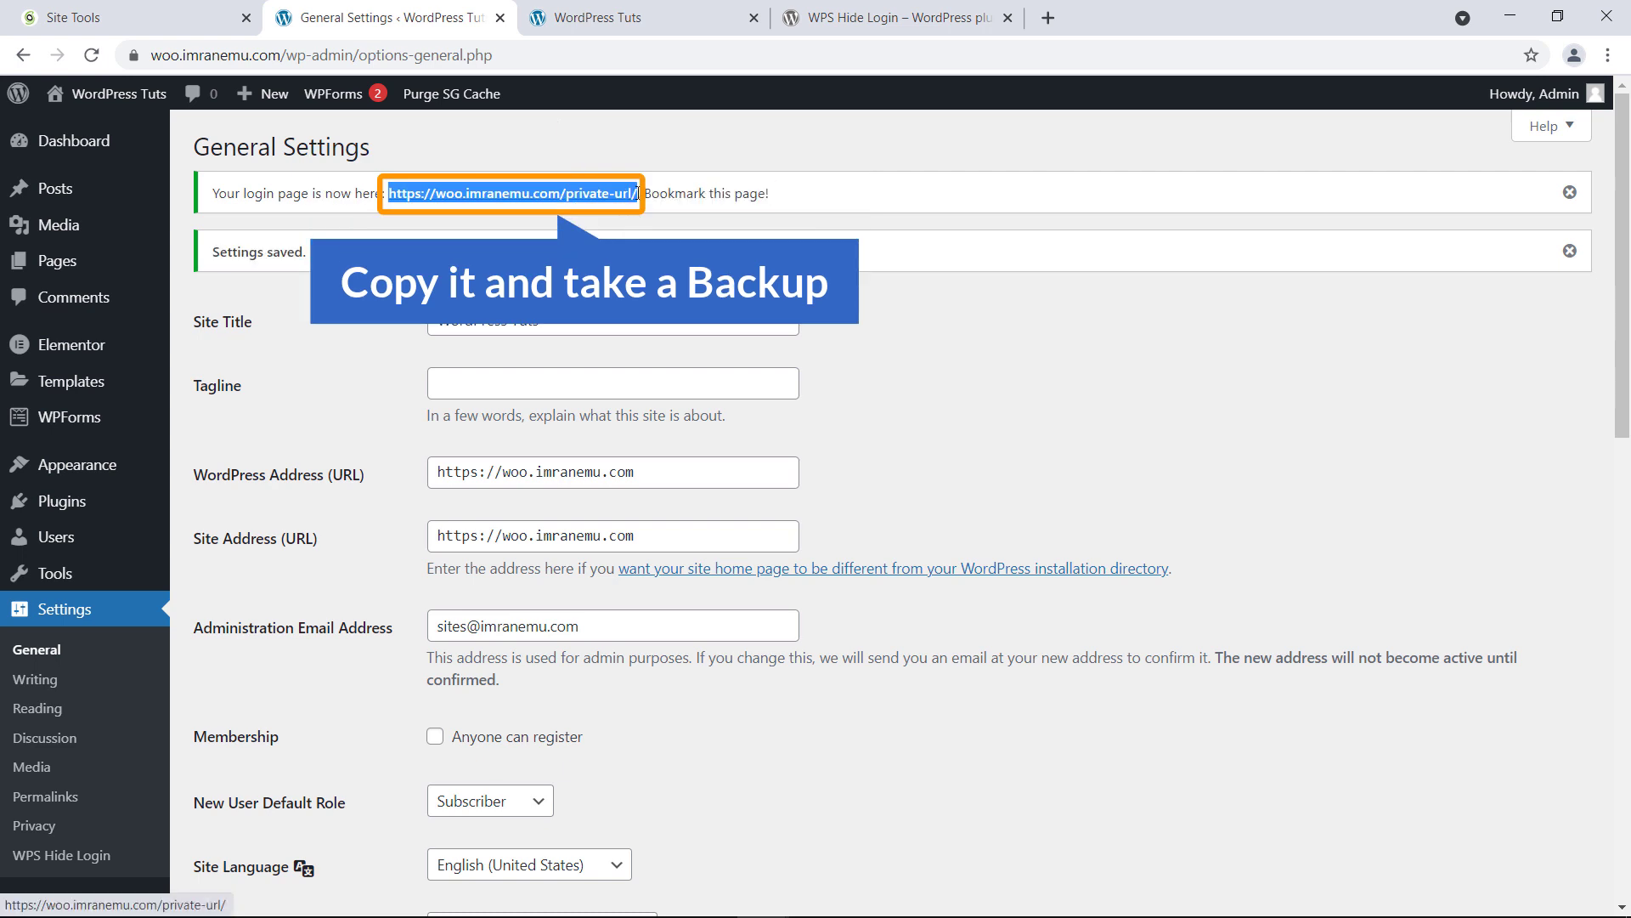
pyautogui.rightClick(511, 194)
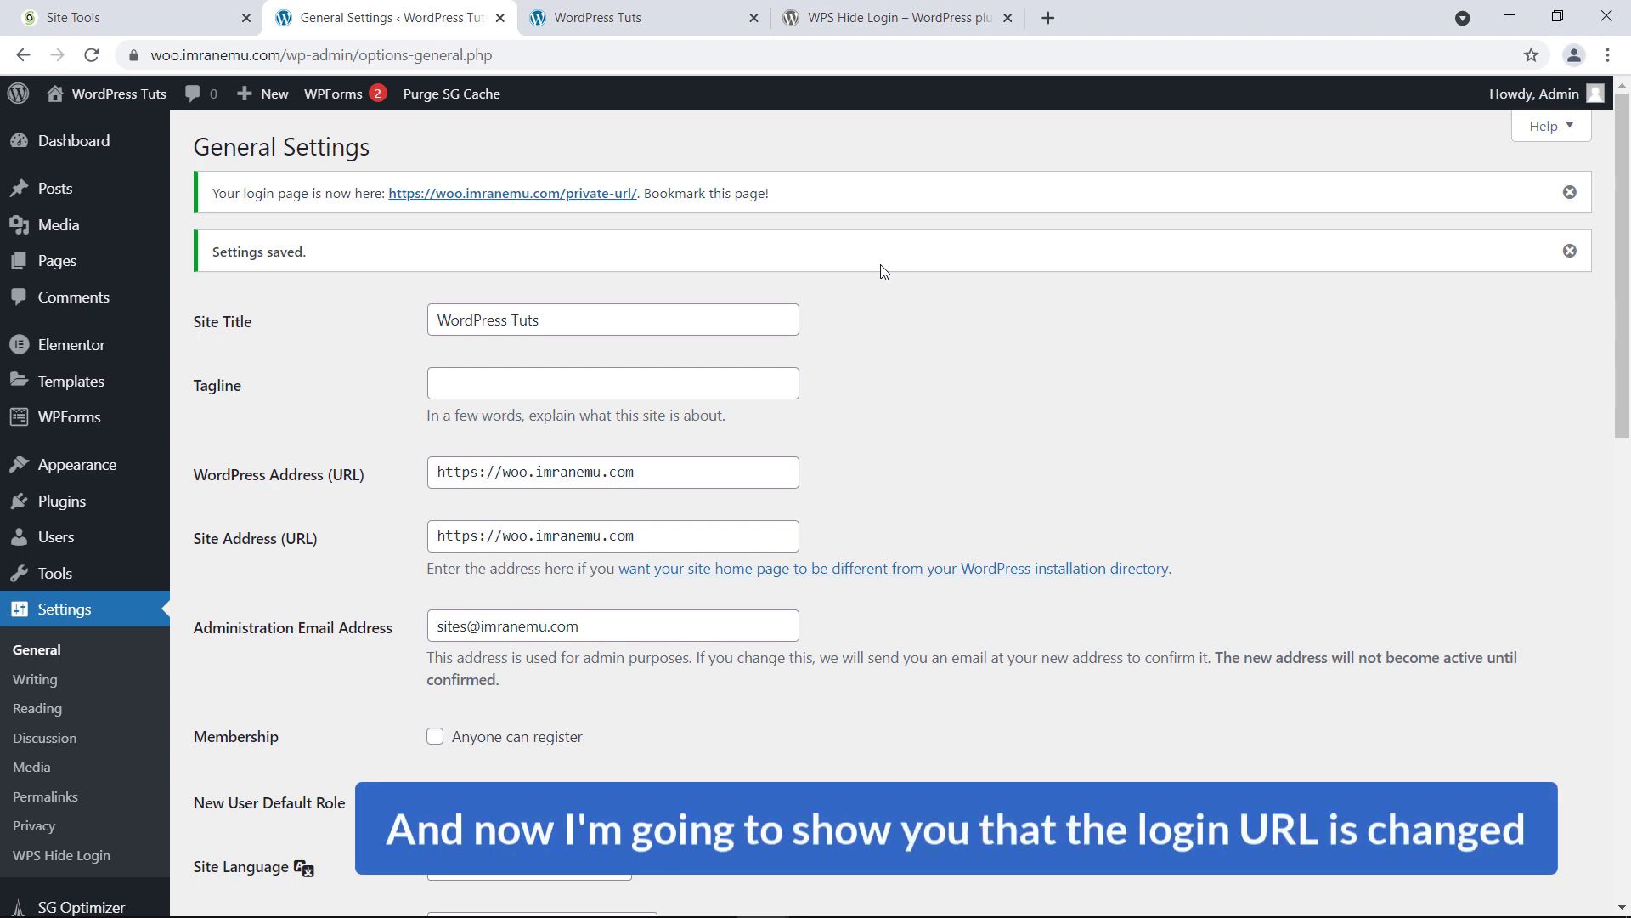
pyautogui.moveTo(1468, 107)
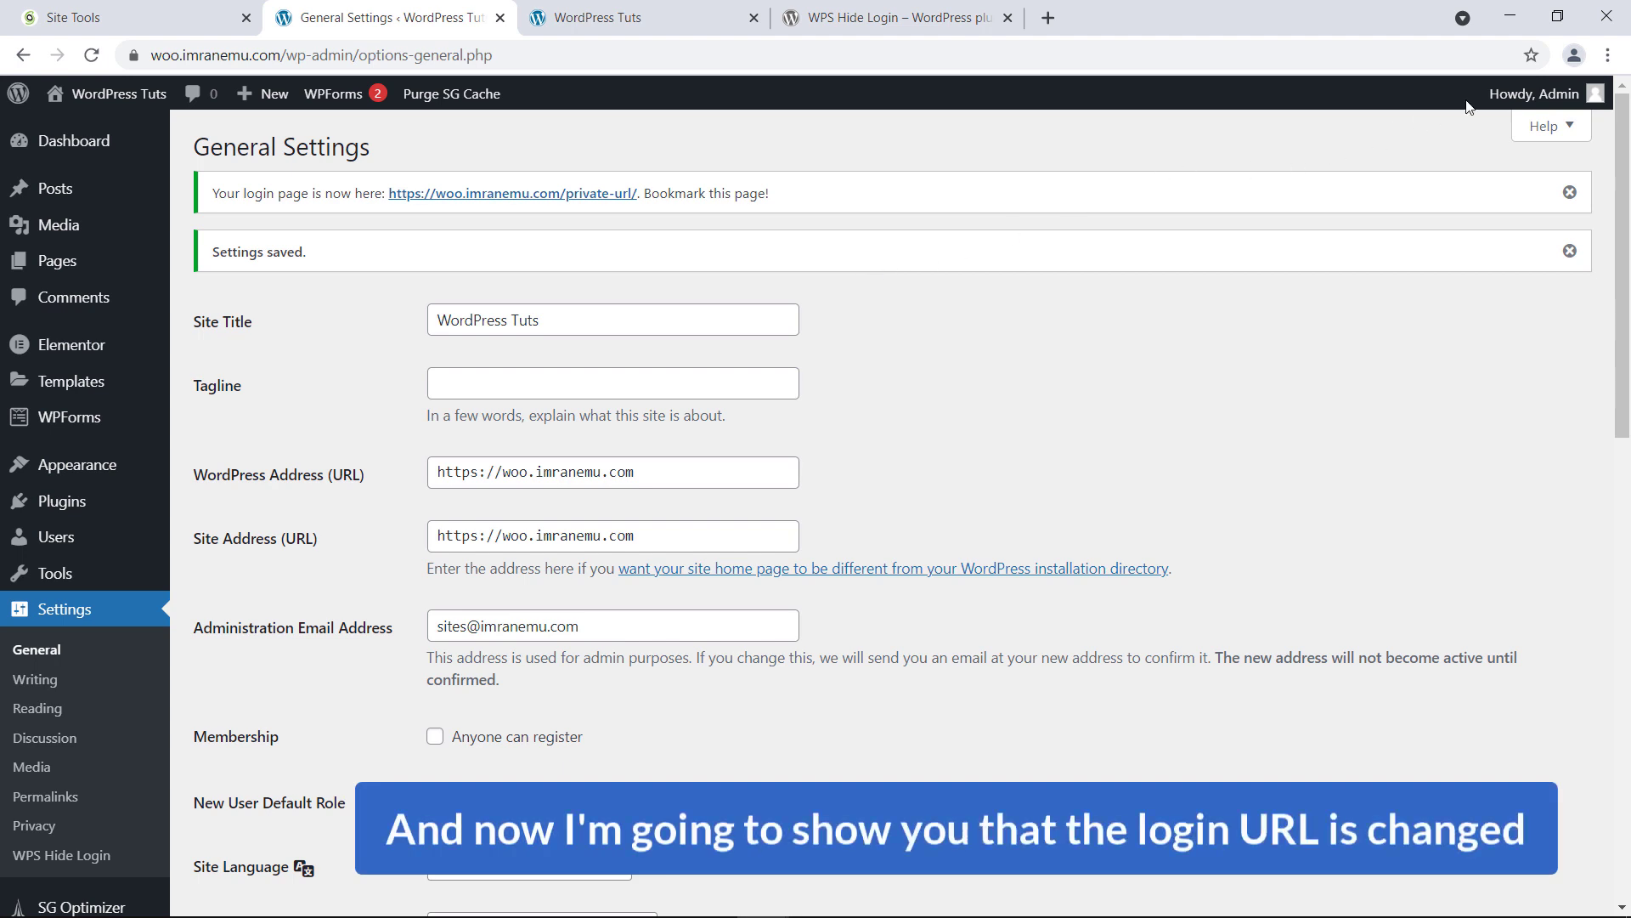
pyautogui.click(1607, 54)
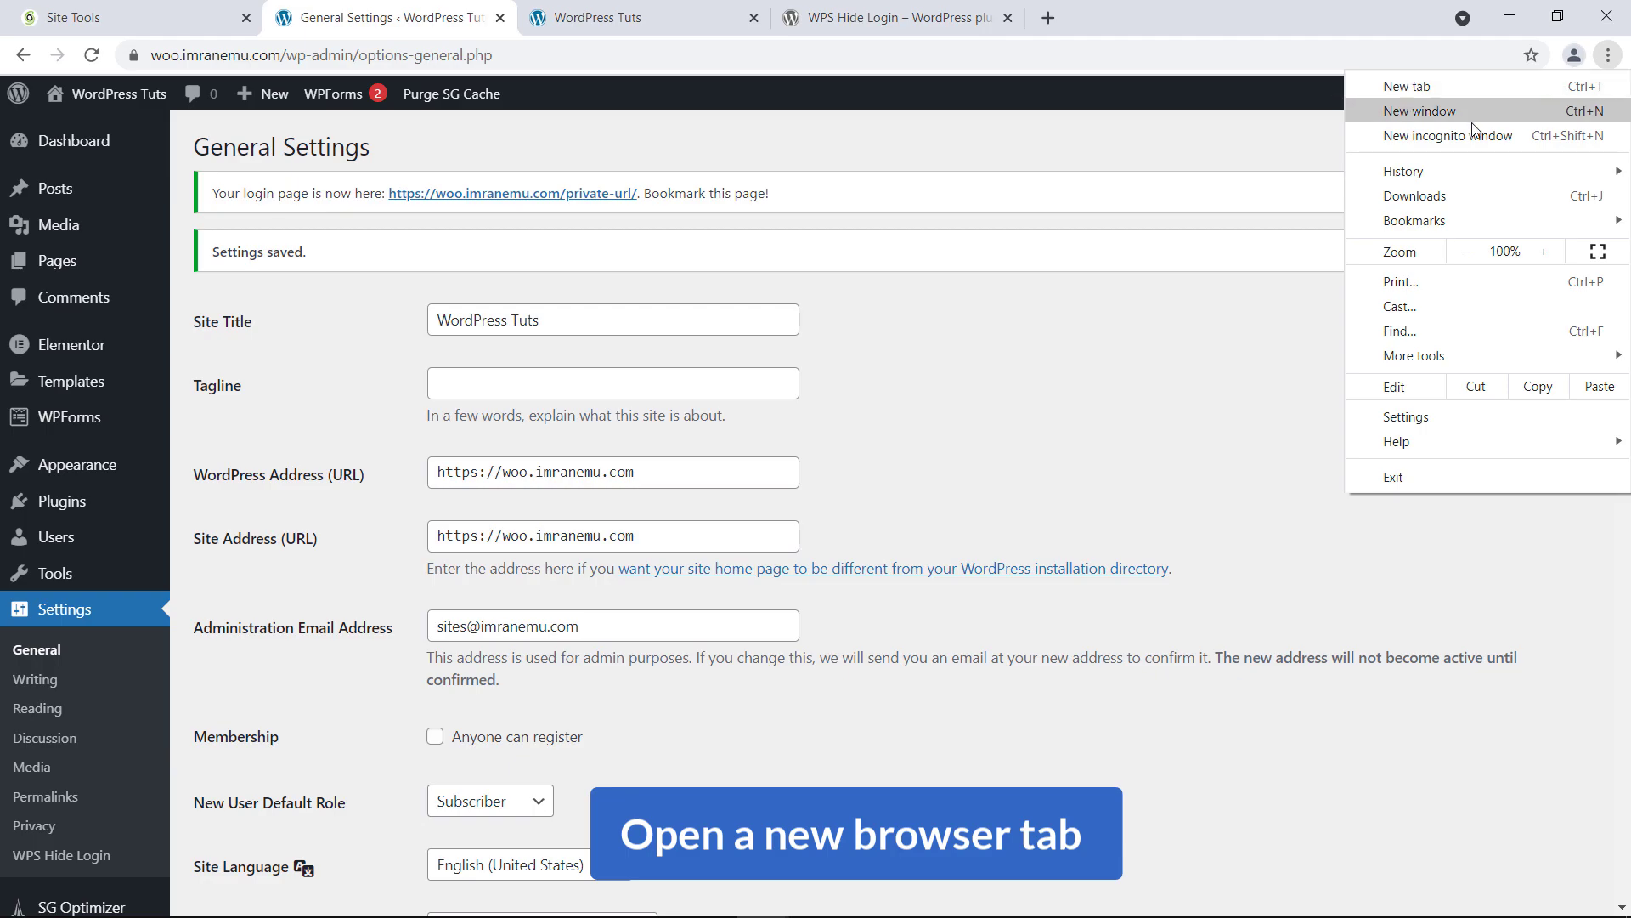
pyautogui.click(1448, 136)
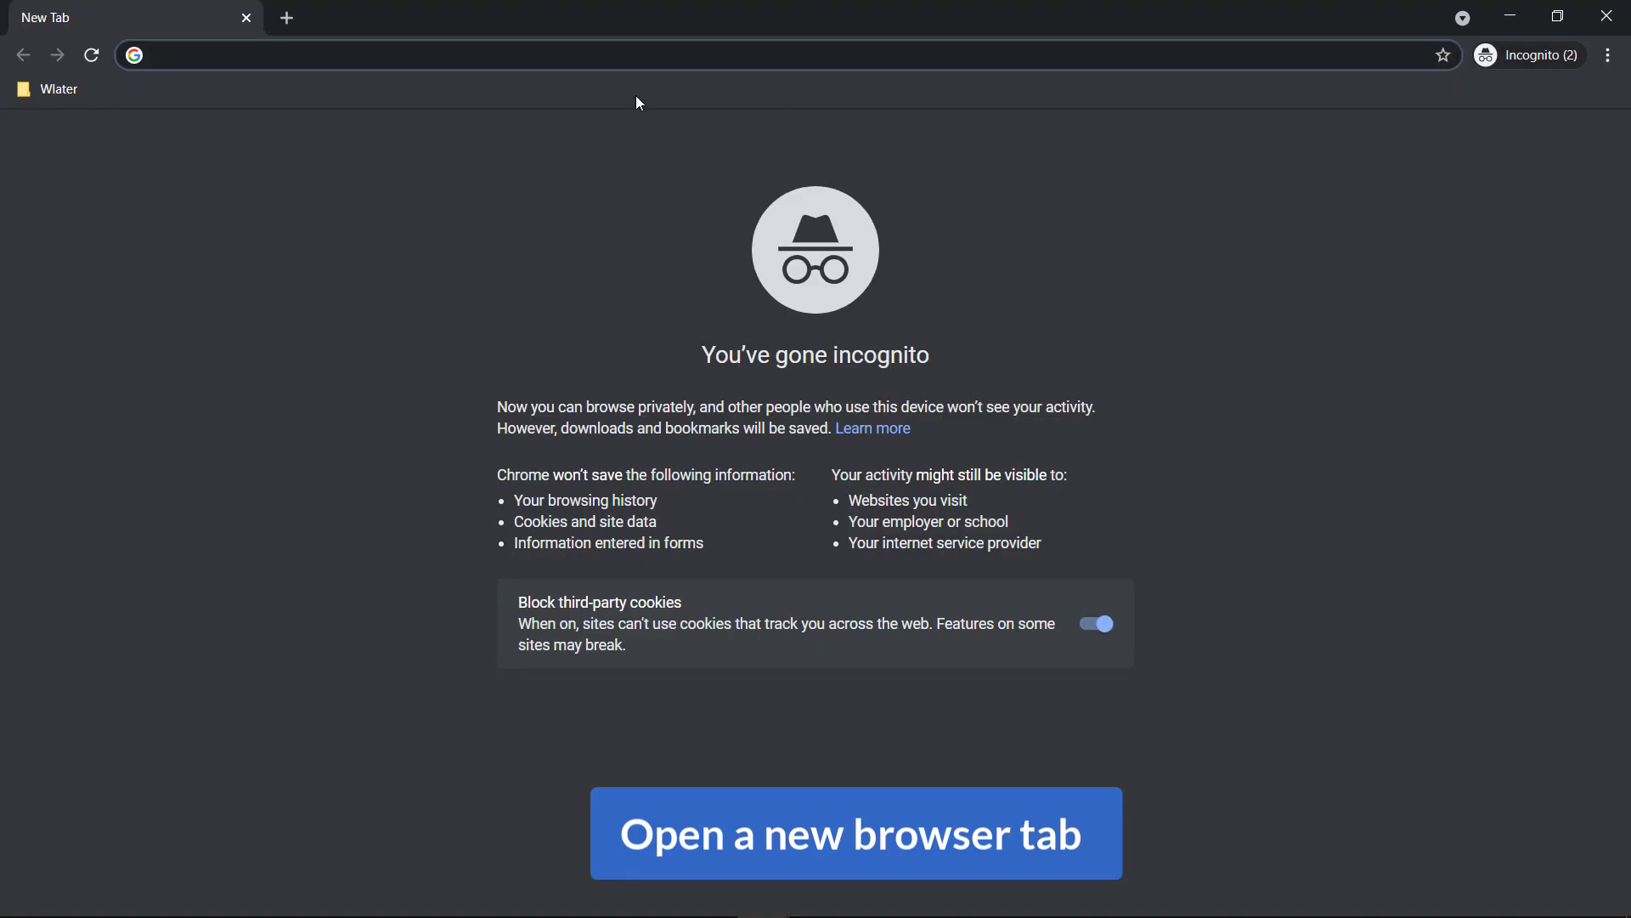
pyautogui.write('https://woo.imranemu.com/private-url/')
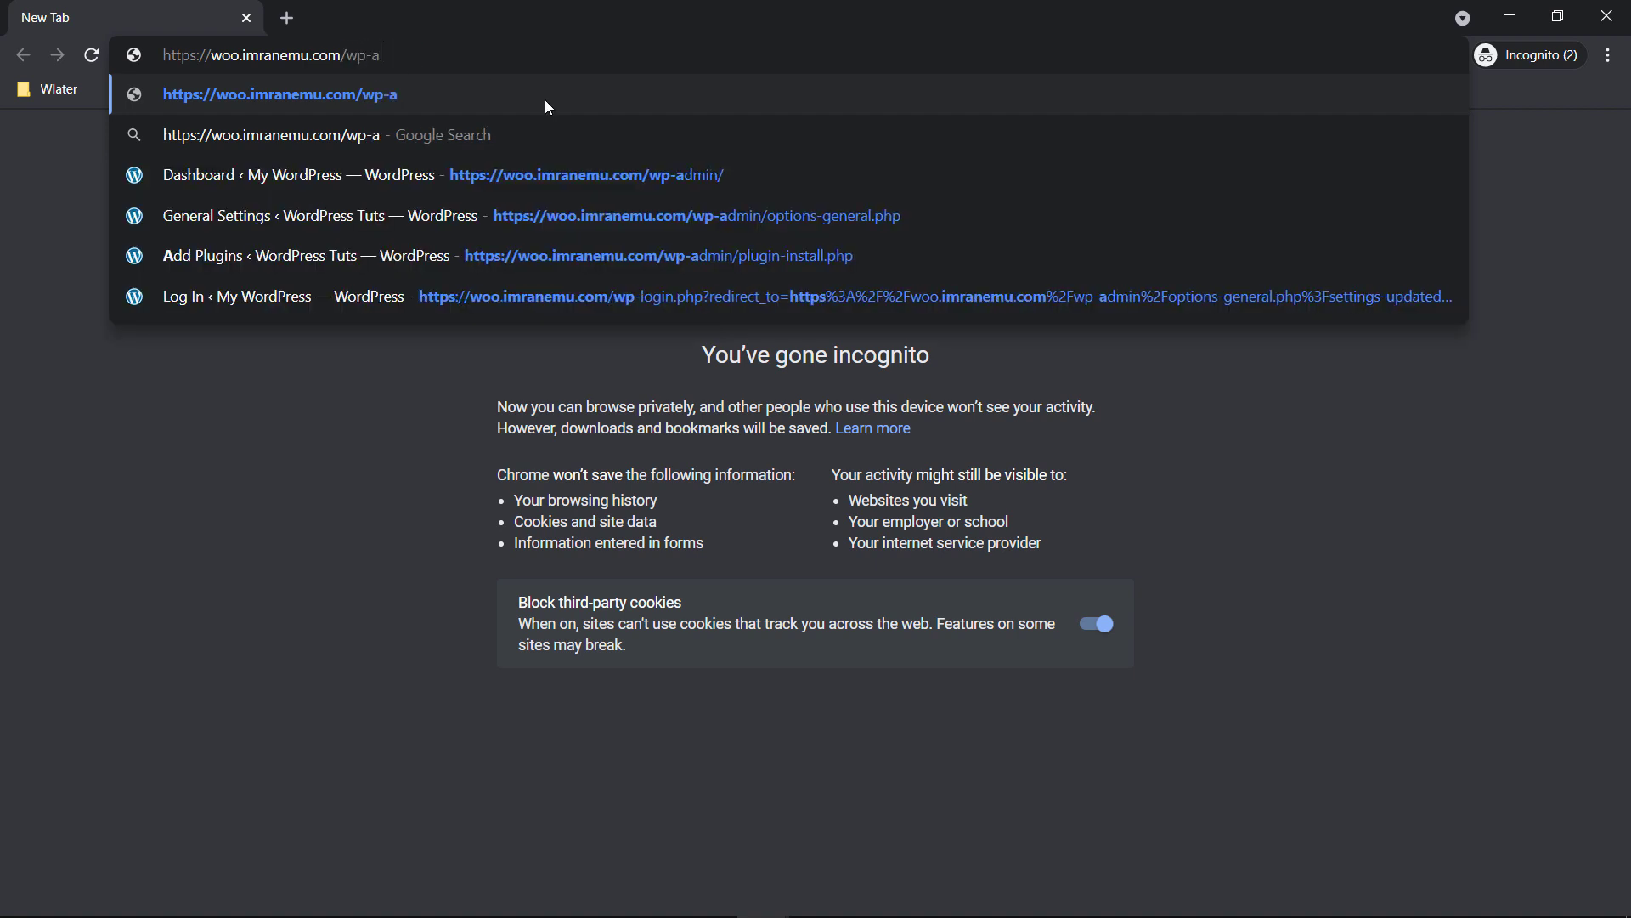
pyautogui.write('dmin.')
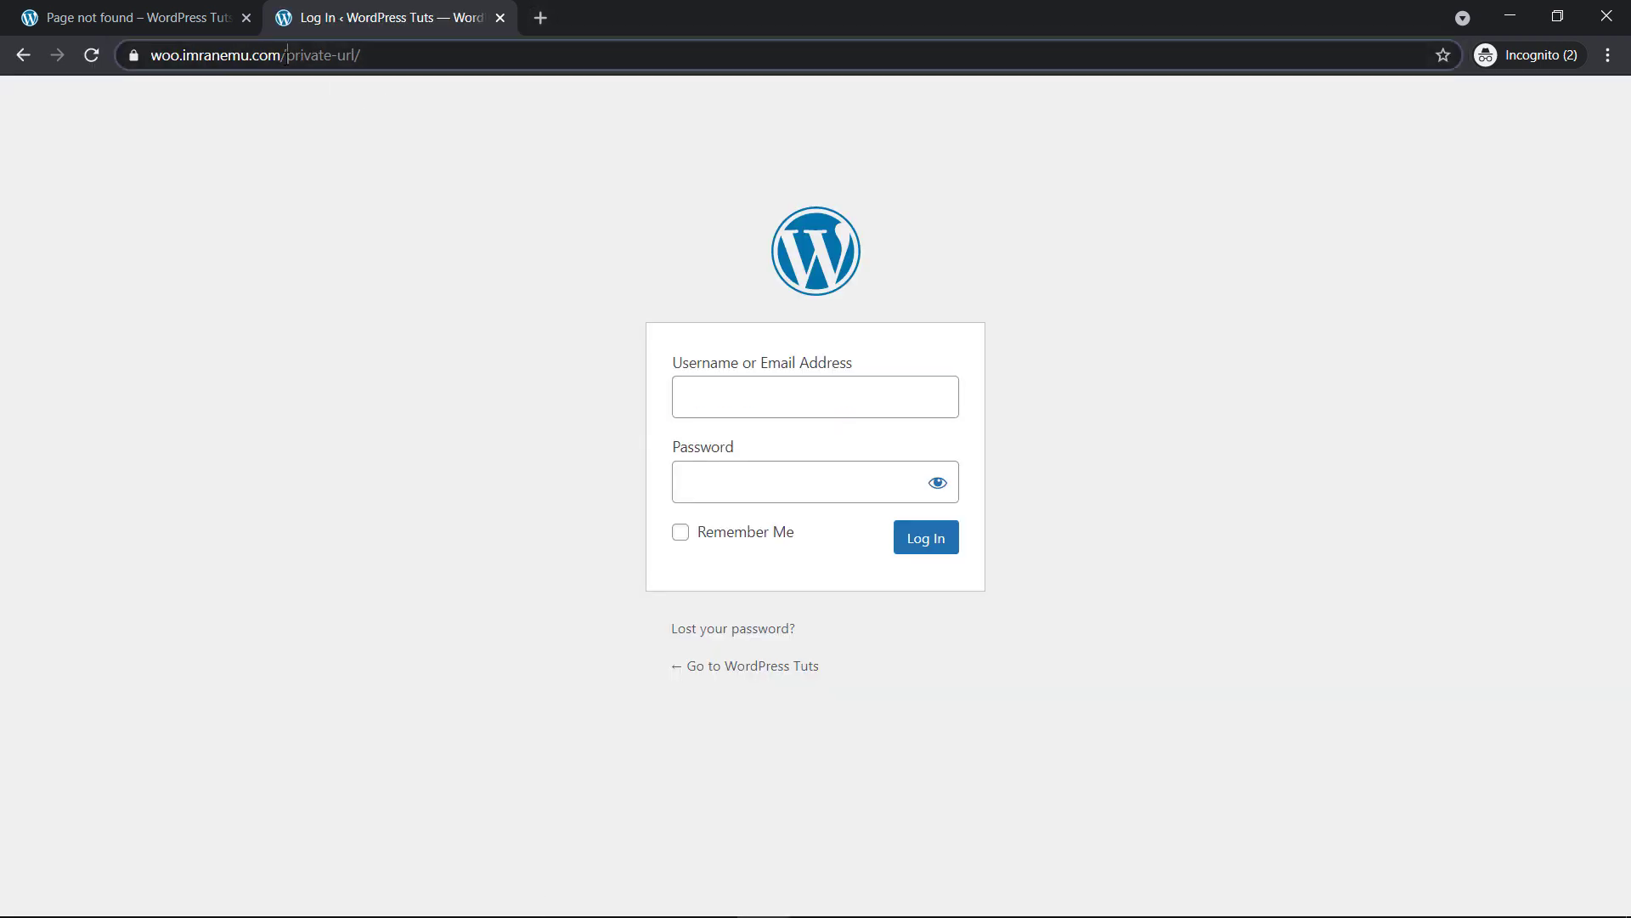
pyautogui.click(814, 396)
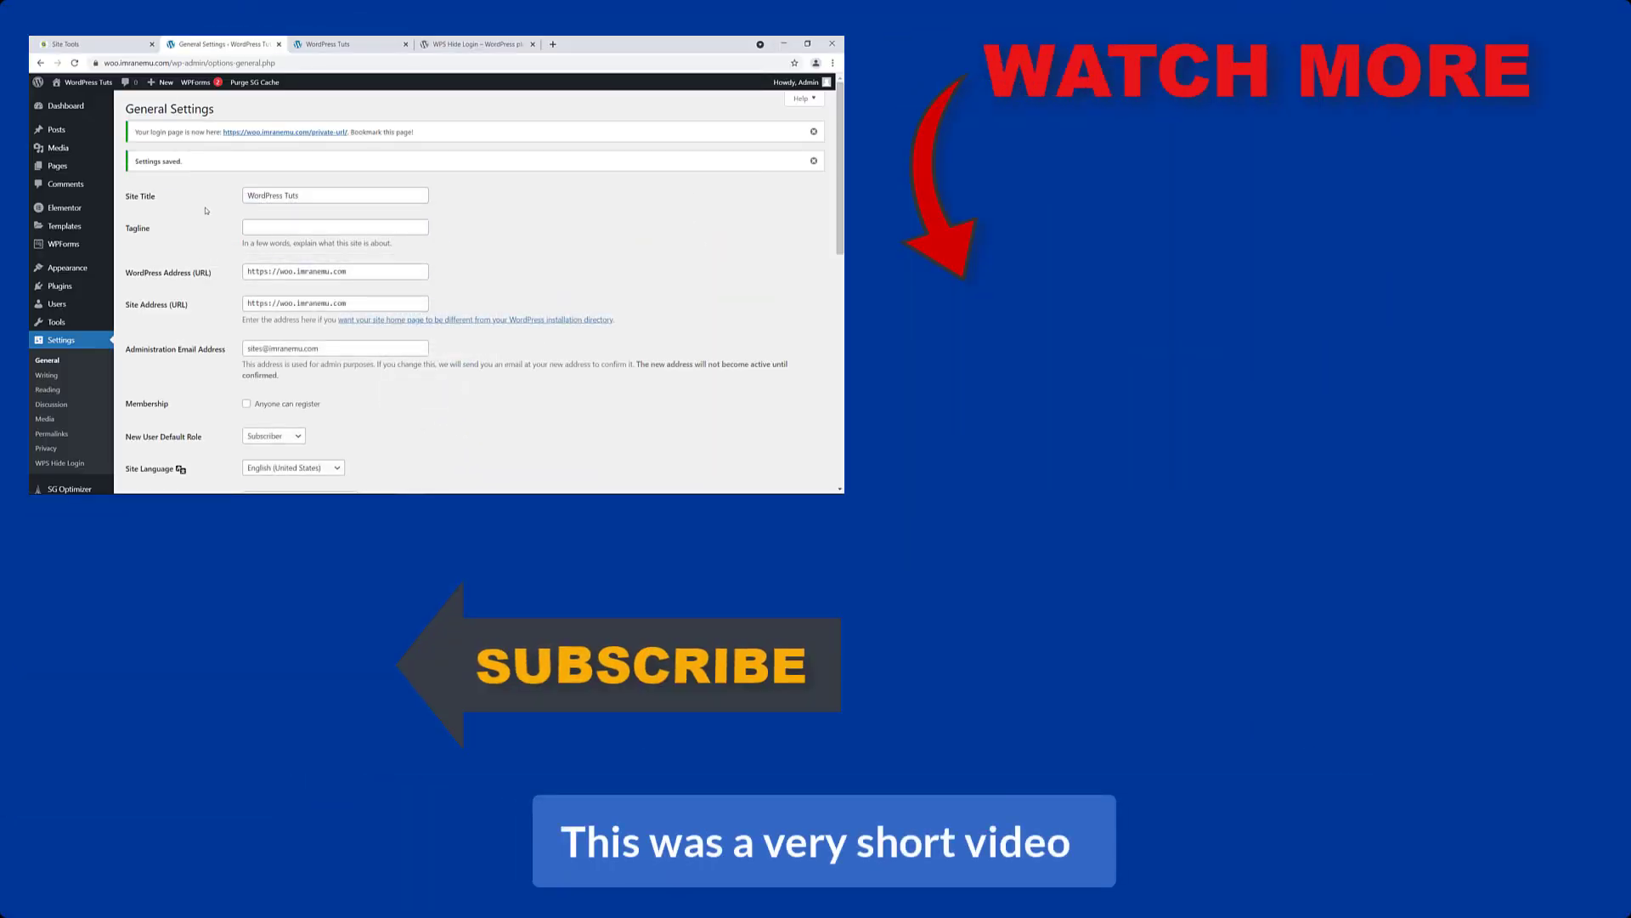
# Scroll through the saved General Settings page with its new login address notice.
pyautogui.scroll(-3)
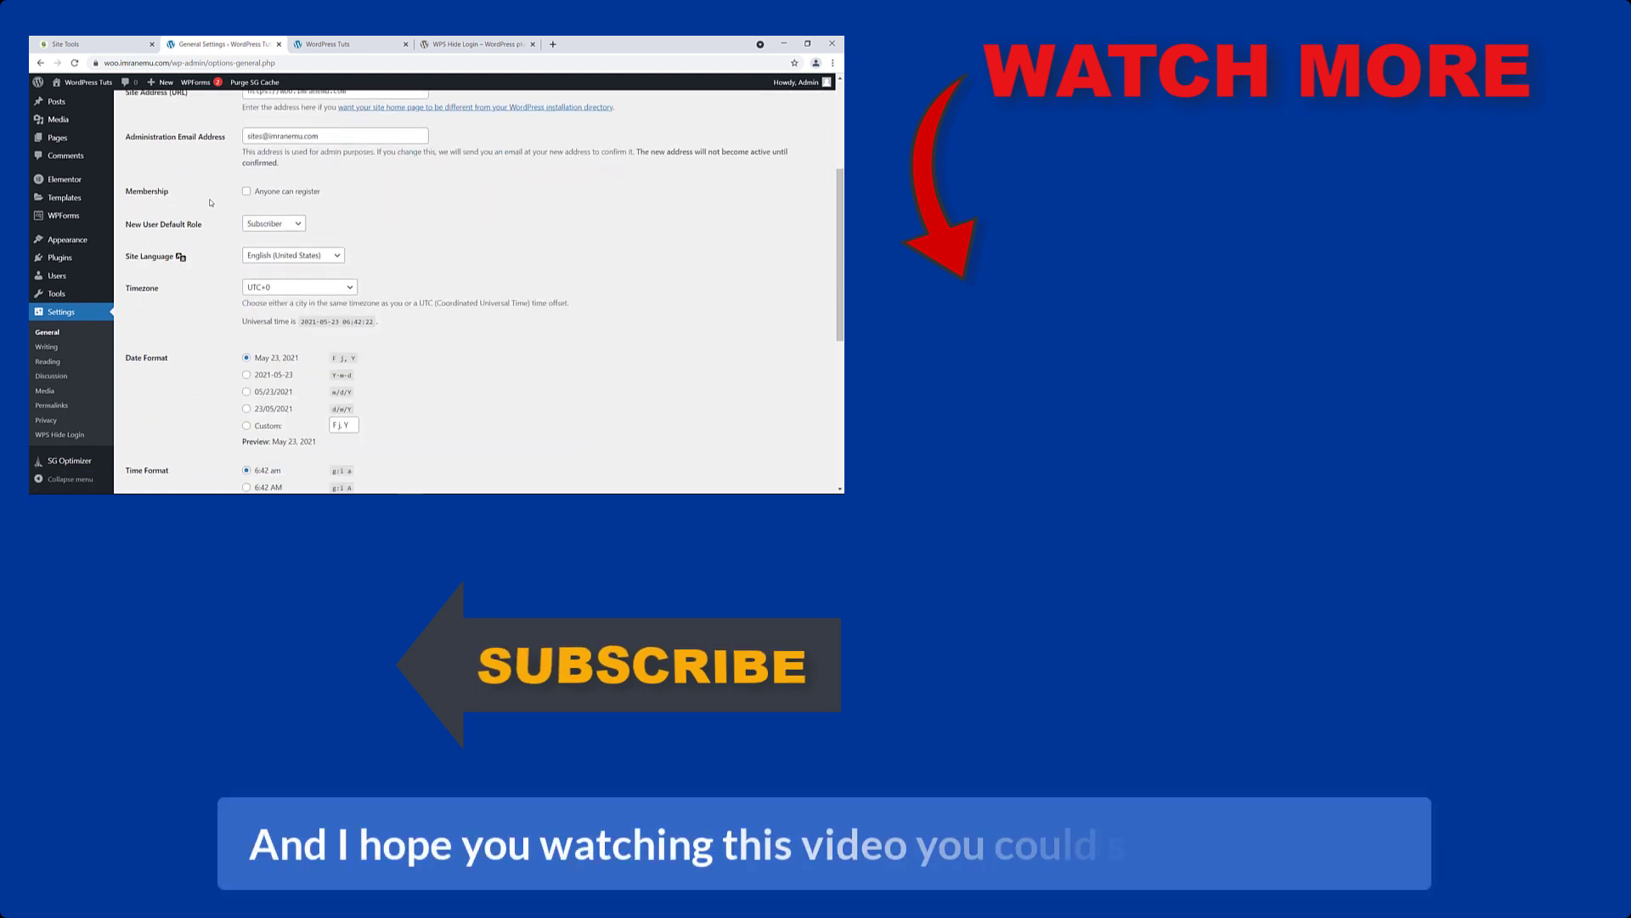